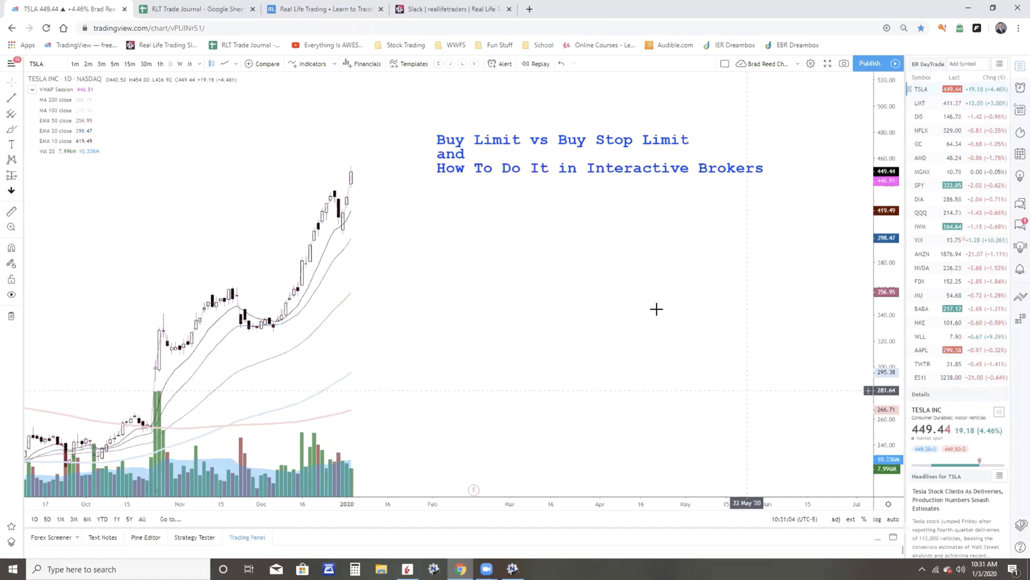
Browse Real Life Trading's free classes and premium rooms, then bring up the #realifetraders Slack channel
left_click(322, 8)
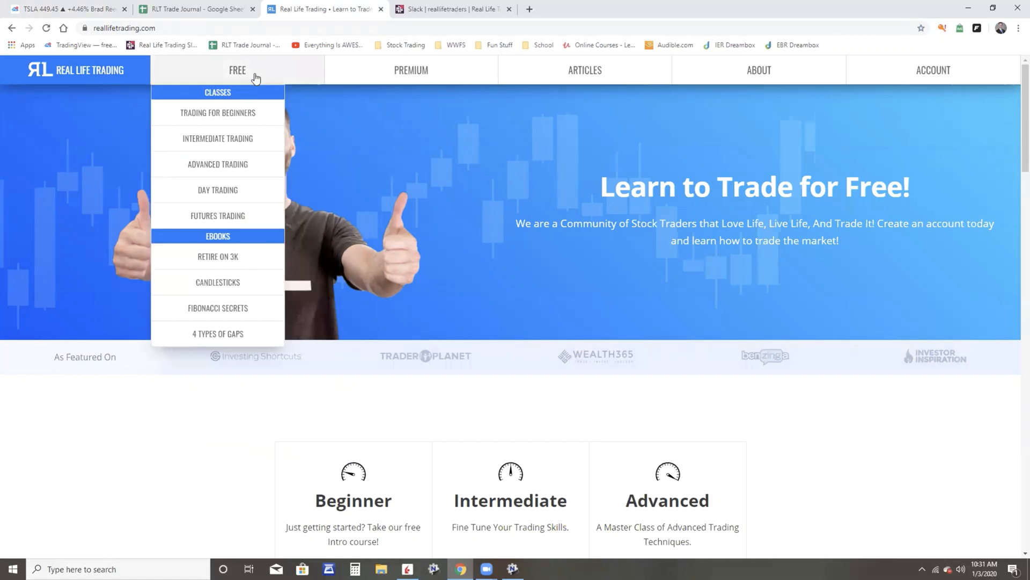
mouse_move(217, 163)
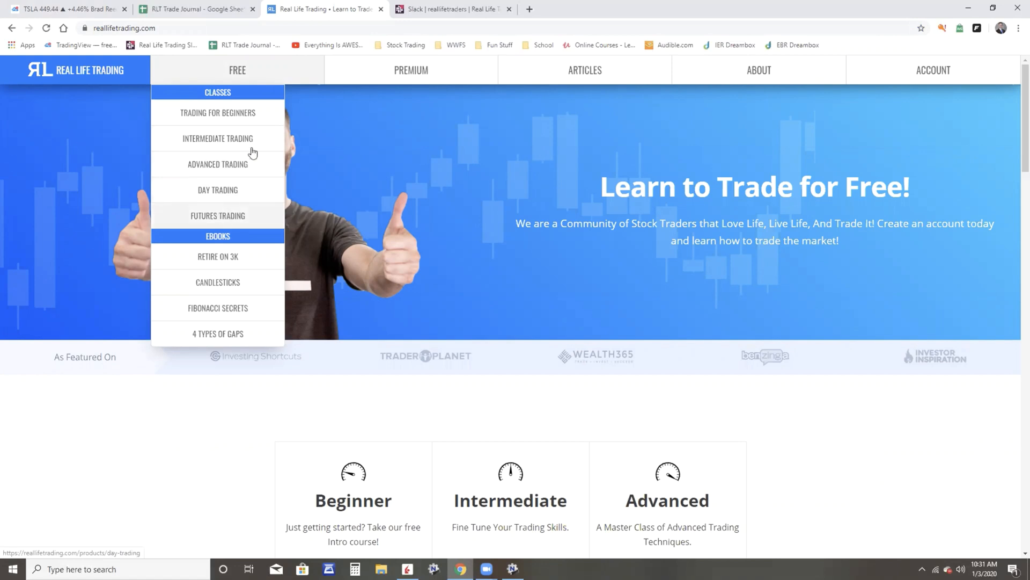
mouse_move(410, 70)
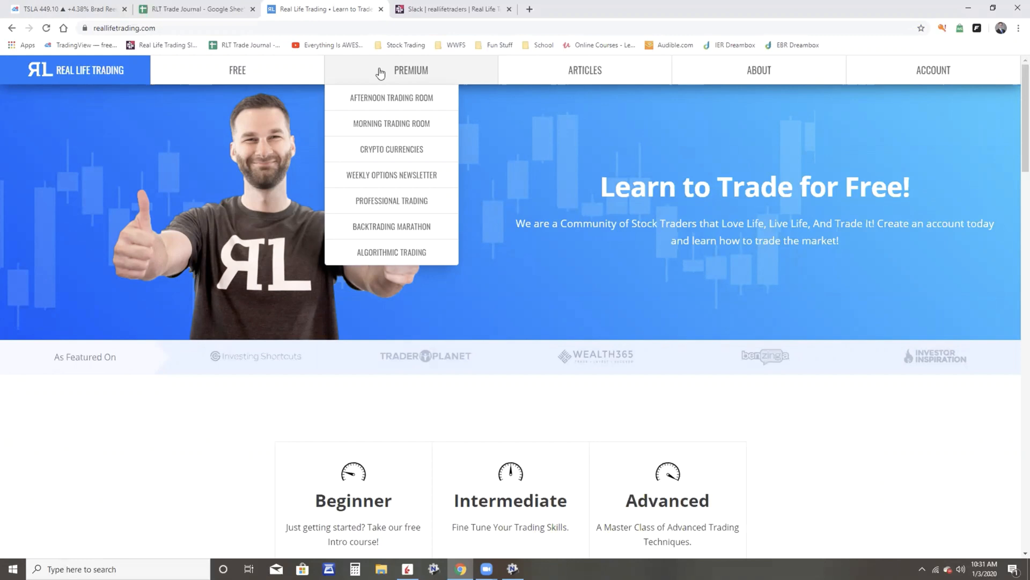
left_click(452, 8)
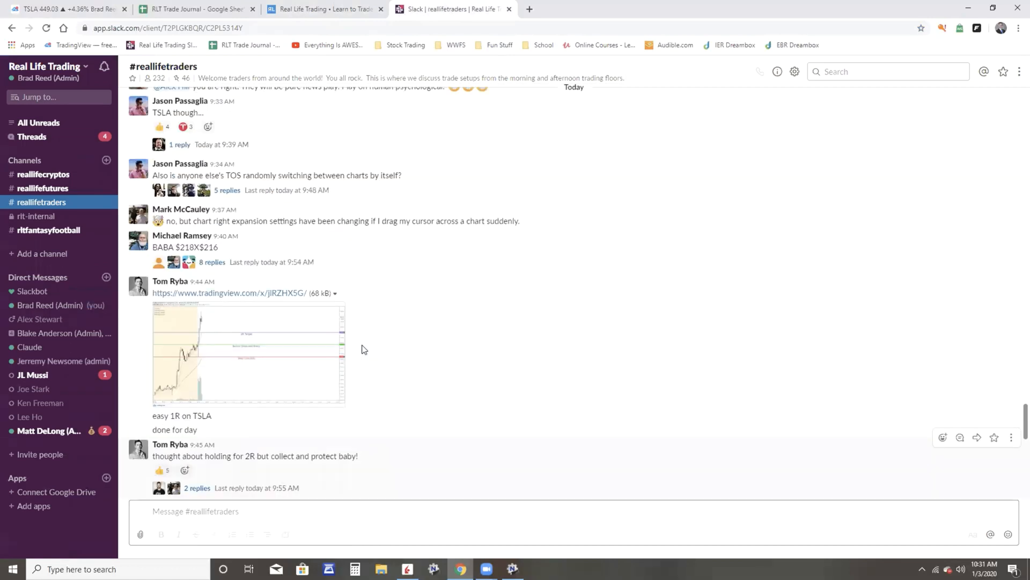
Scroll down through the #realifetraders channel discussion
scroll("down", 3)
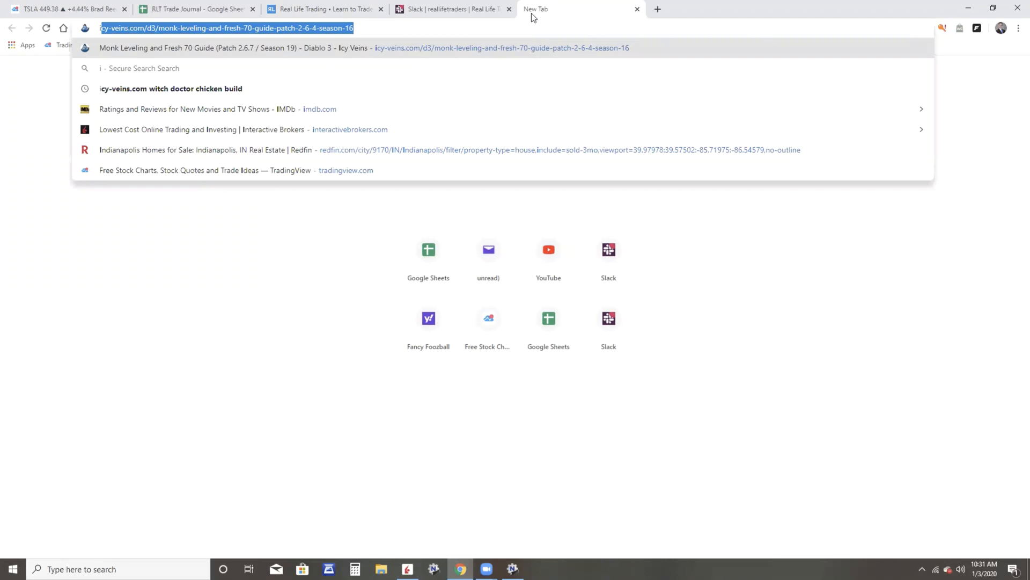
Load ibkr.com/rlt in the new tab, then return to the TradingView TSLA chart
type("ibkr.com/rlt")
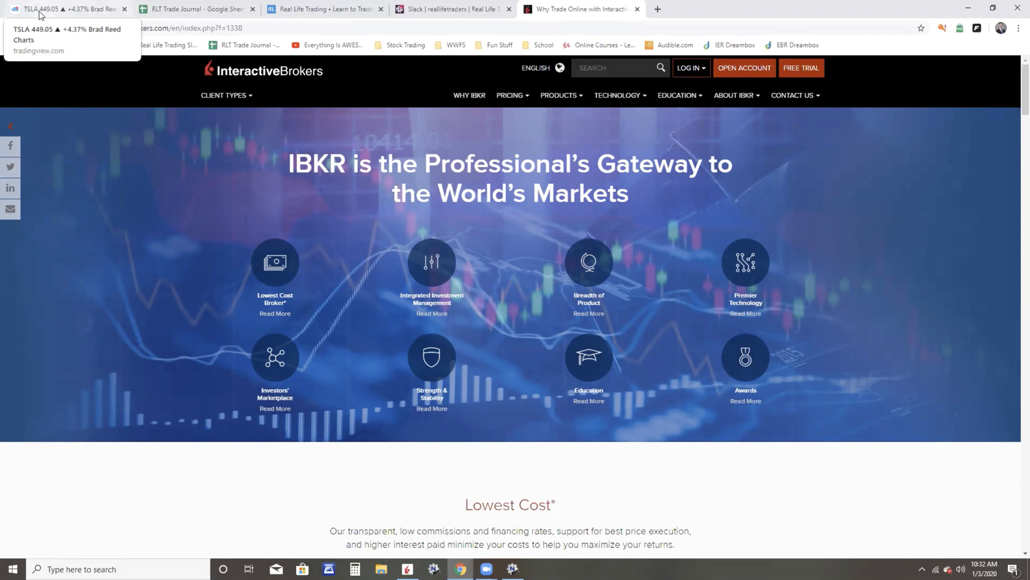
left_click(62, 9)
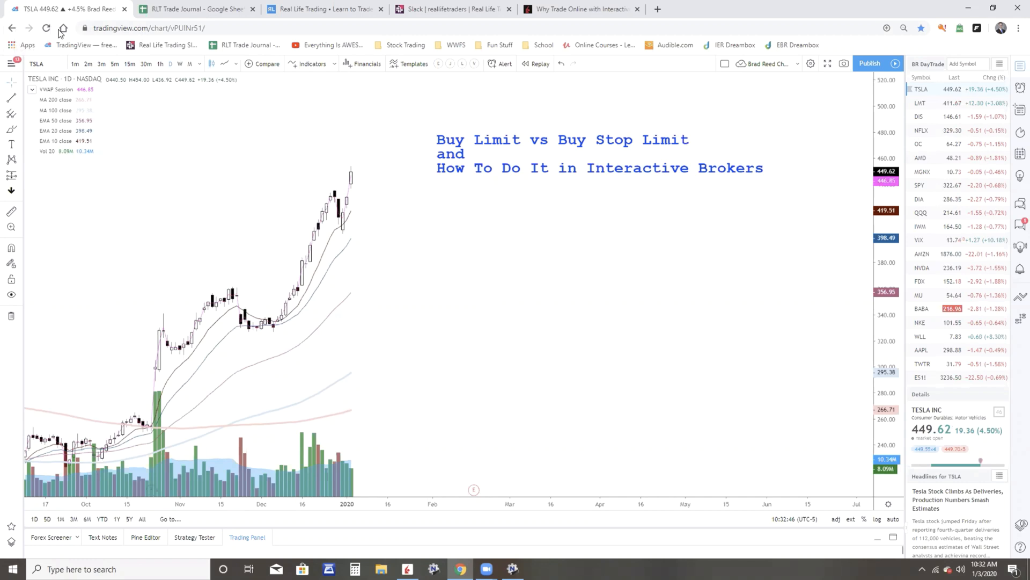
Switch TSLA to 5-minute candles and place a green Bullish Limit Buy ray near 449
left_click(114, 63)
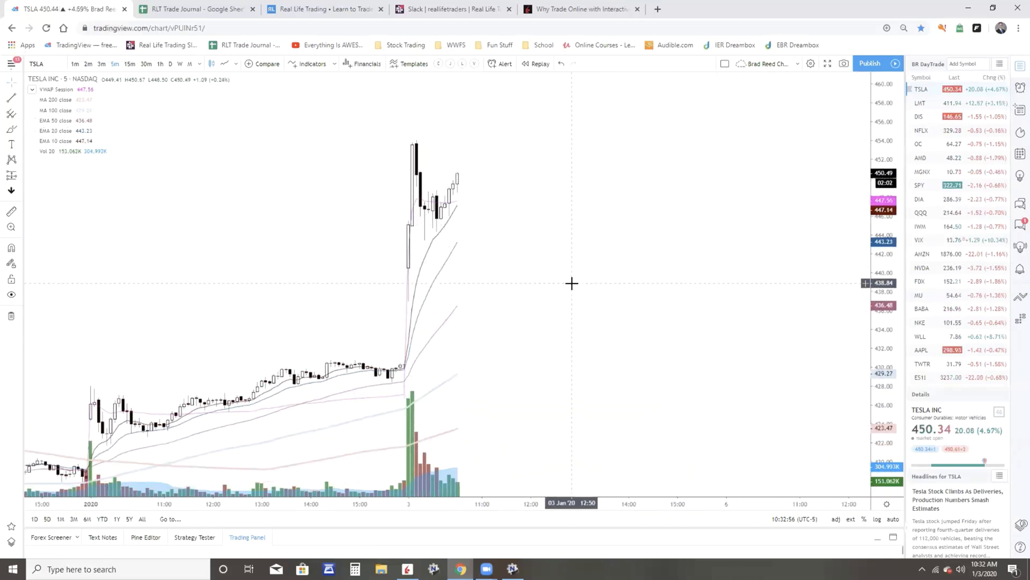
mouse_move(461, 181)
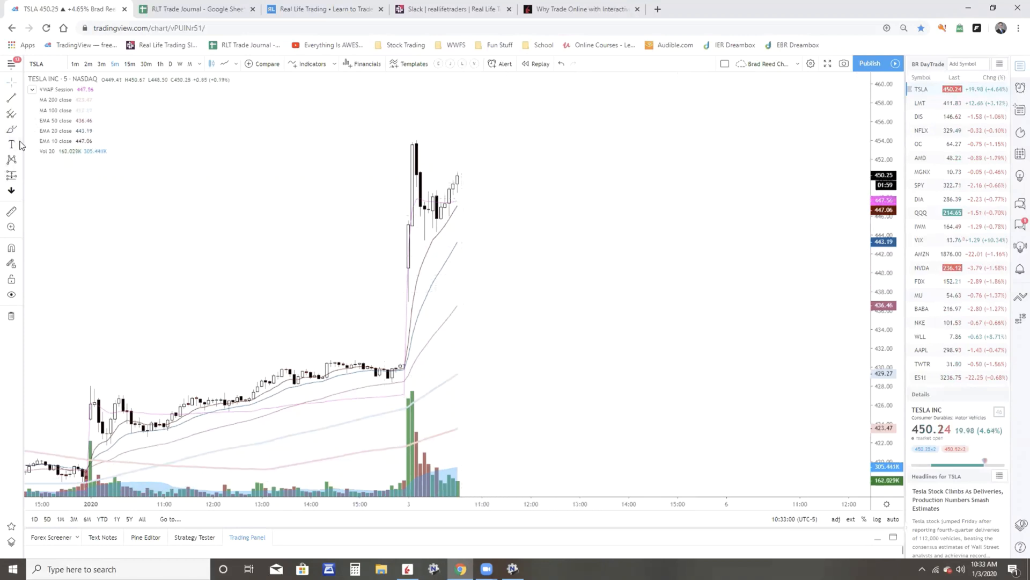
left_click(12, 97)
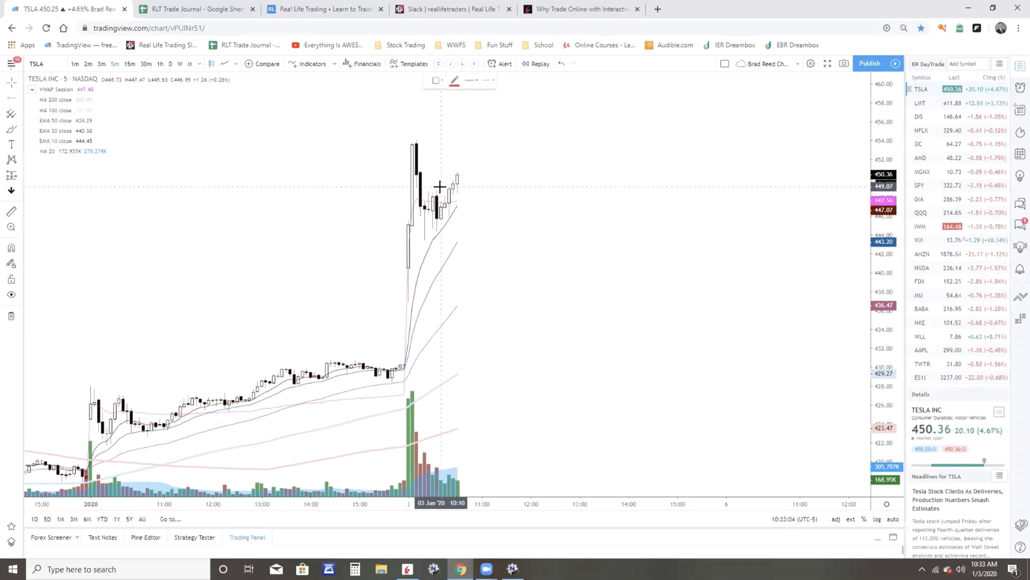
left_click(436, 80)
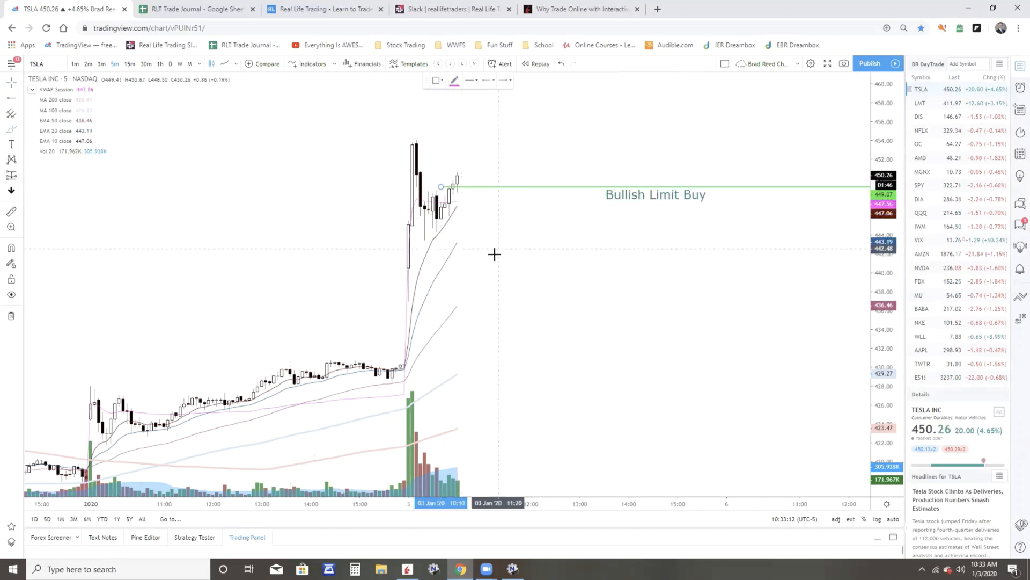
mouse_move(466, 202)
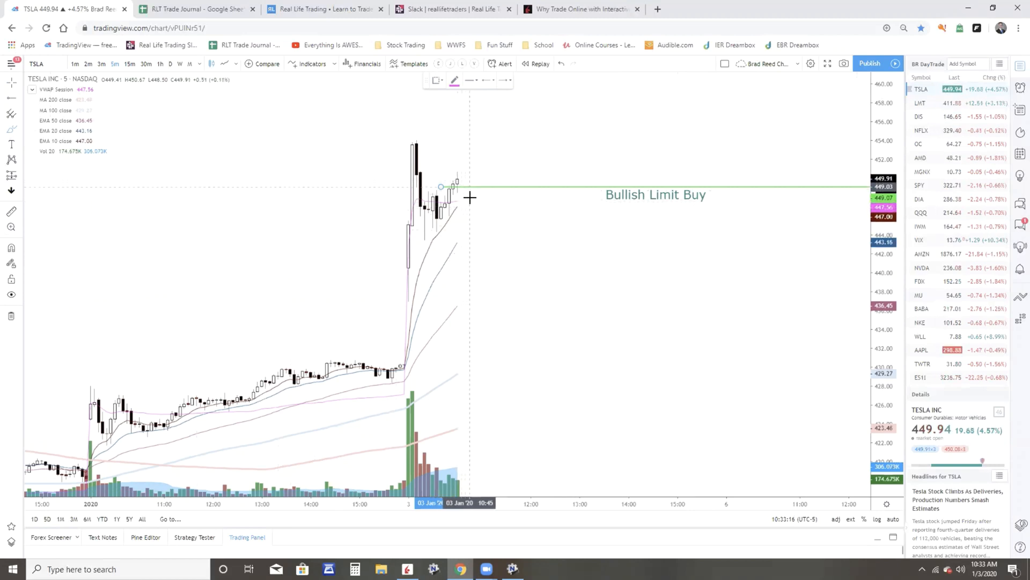
left_click_drag(623, 312, 834, 209)
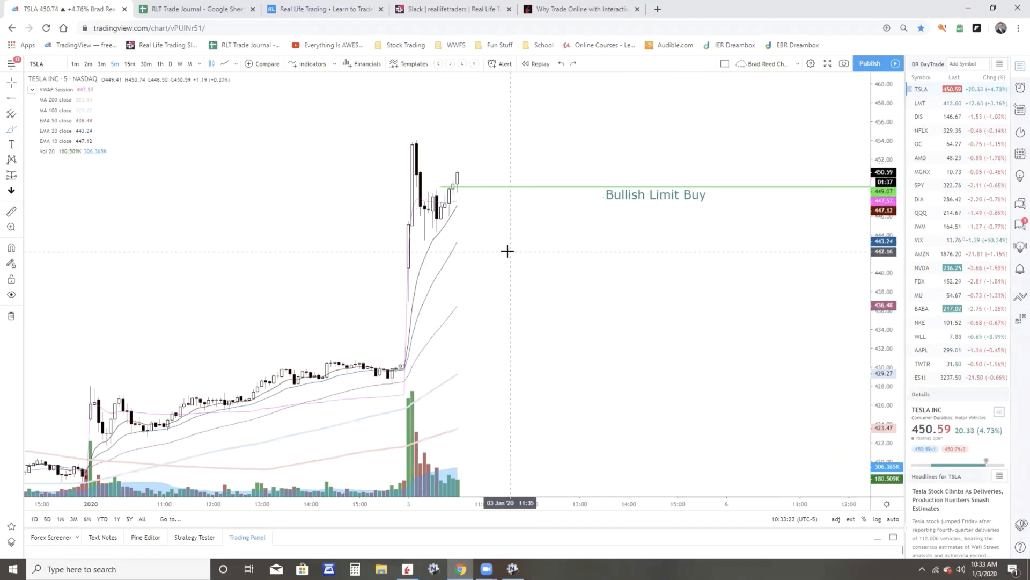
mouse_move(481, 193)
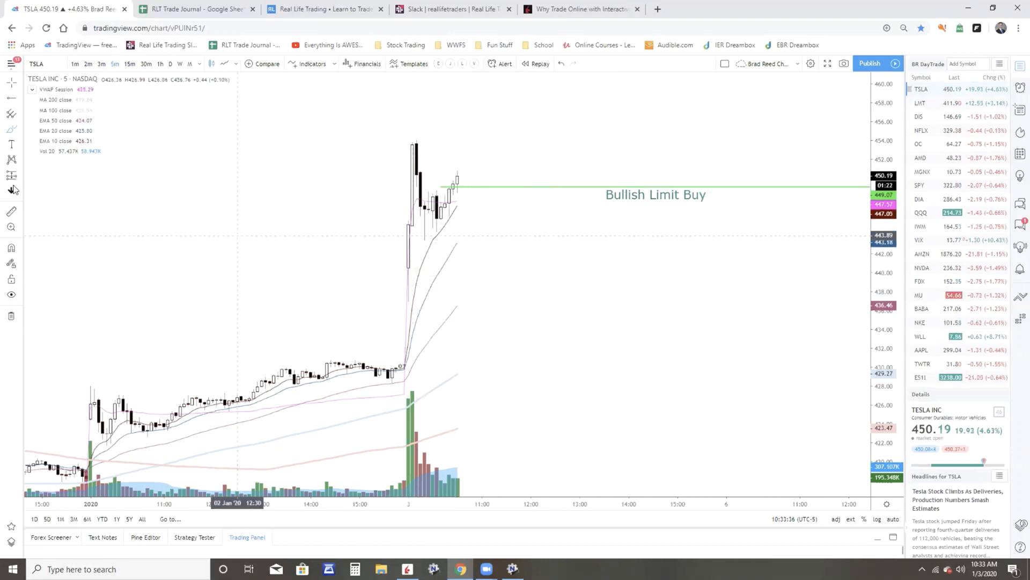
left_click(12, 128)
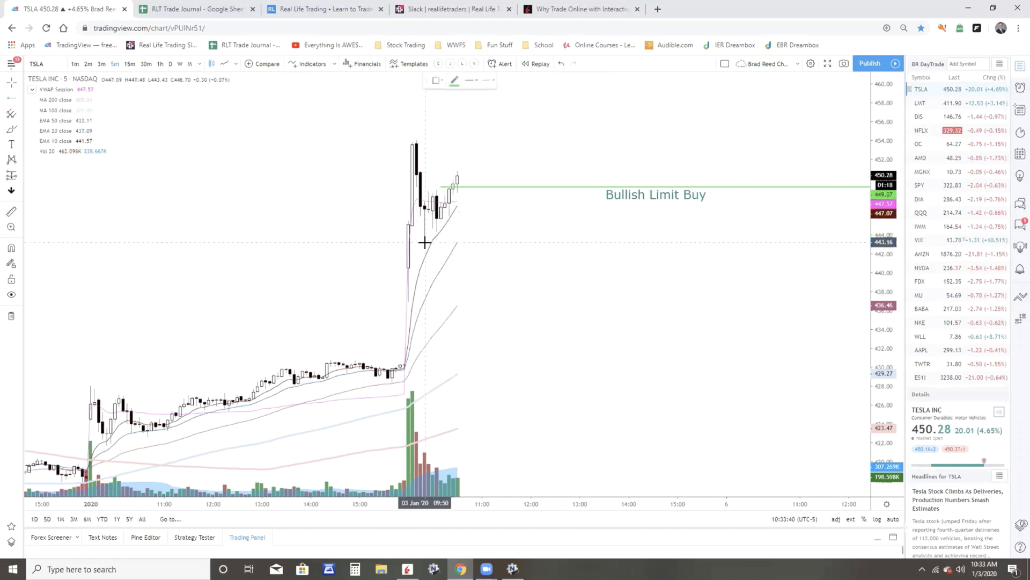
mouse_move(462, 249)
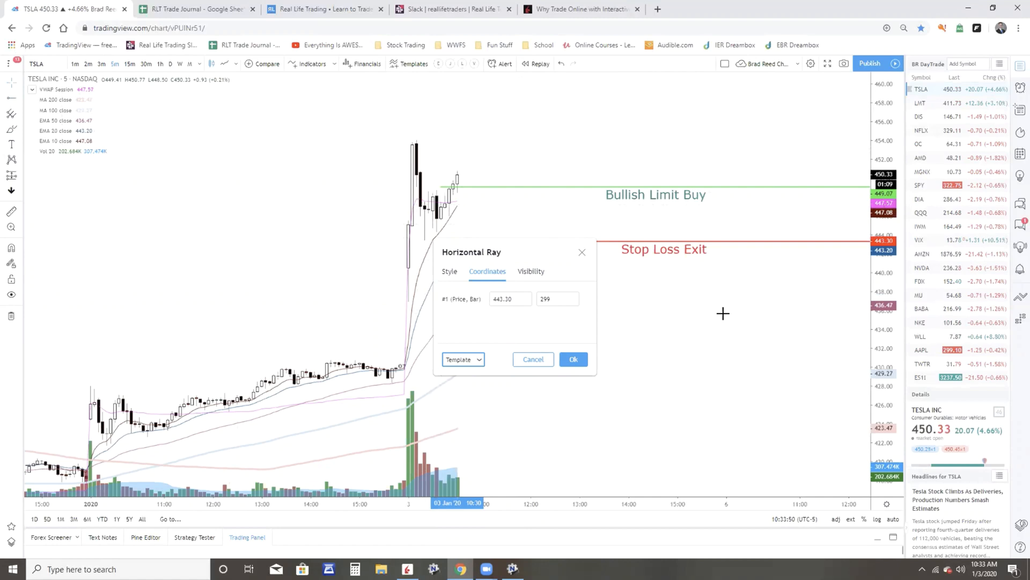
Draw a red Stop Loss Exit ray at 443.30 and relabel the green ray with 449.07
left_click(572, 359)
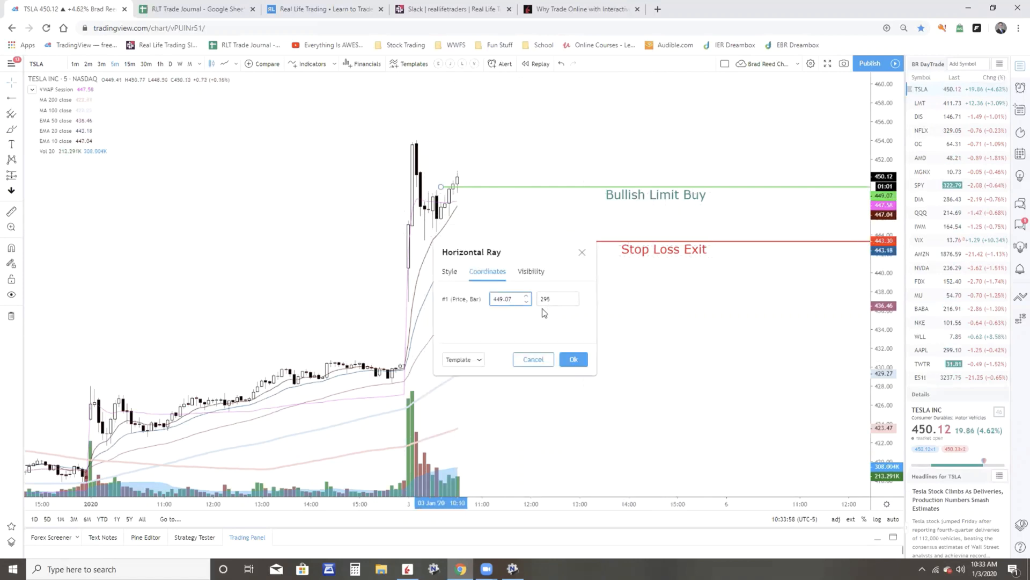
left_click(450, 270)
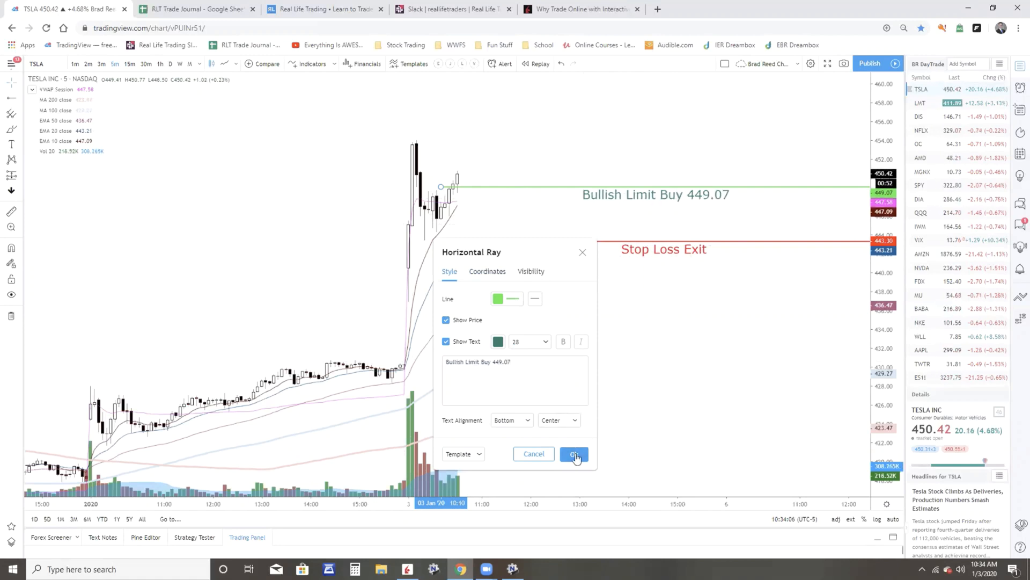
left_click(573, 453)
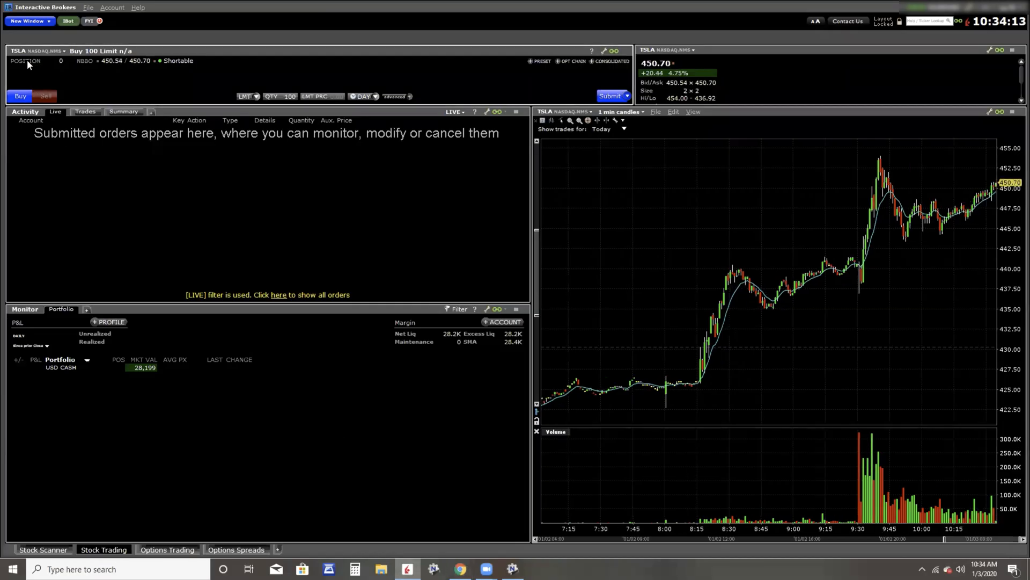
Enter a TSLA buy order for 1 share at a 449.07 limit with advanced options shown
left_click(36, 50)
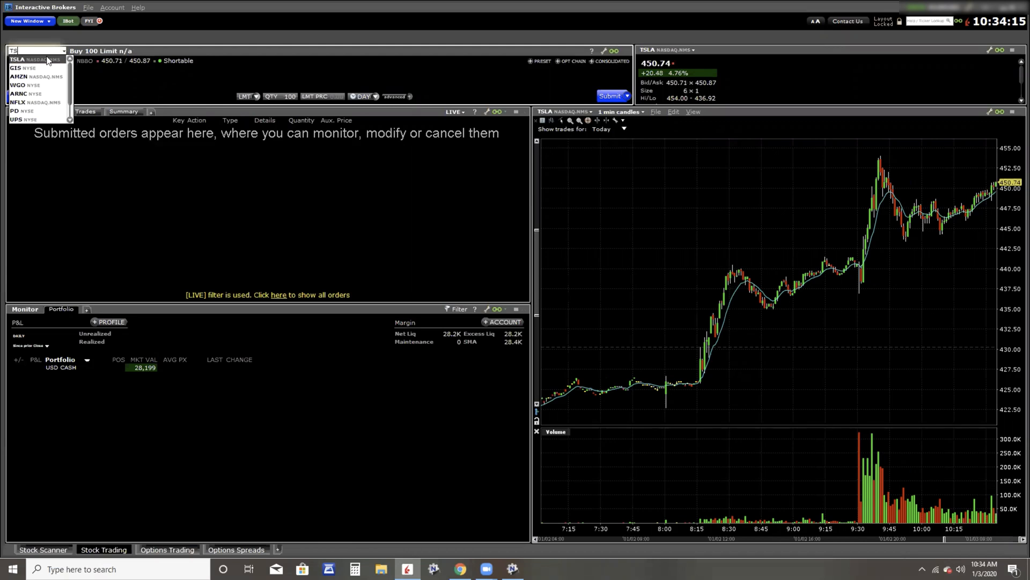
left_click(17, 59)
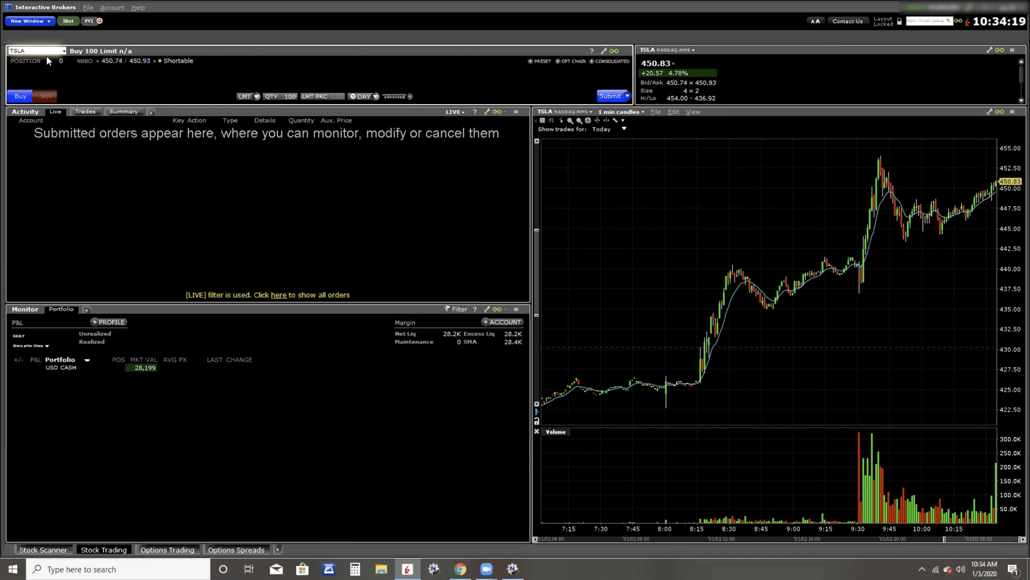
left_click(289, 96)
type("1")
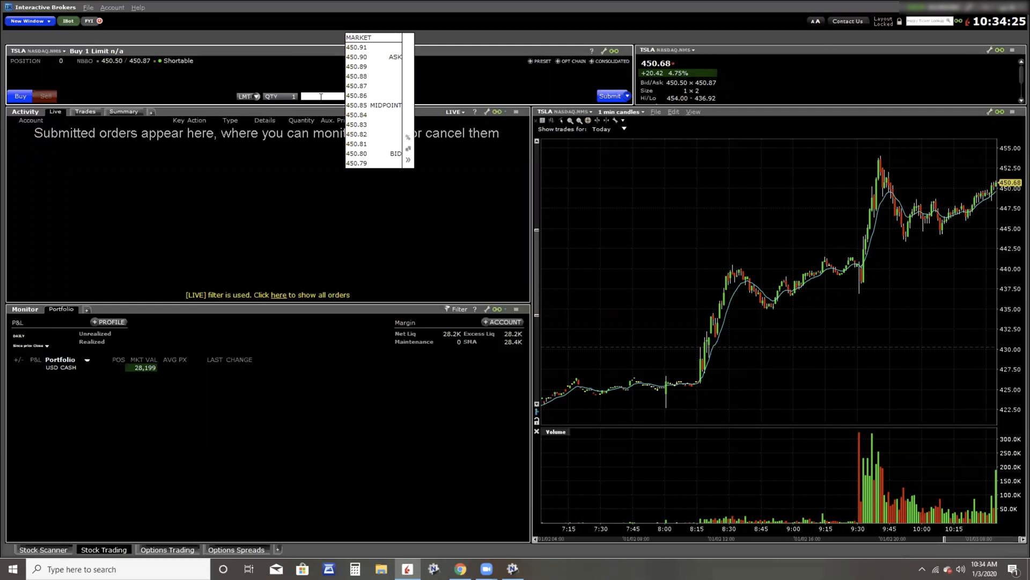
type("449.07")
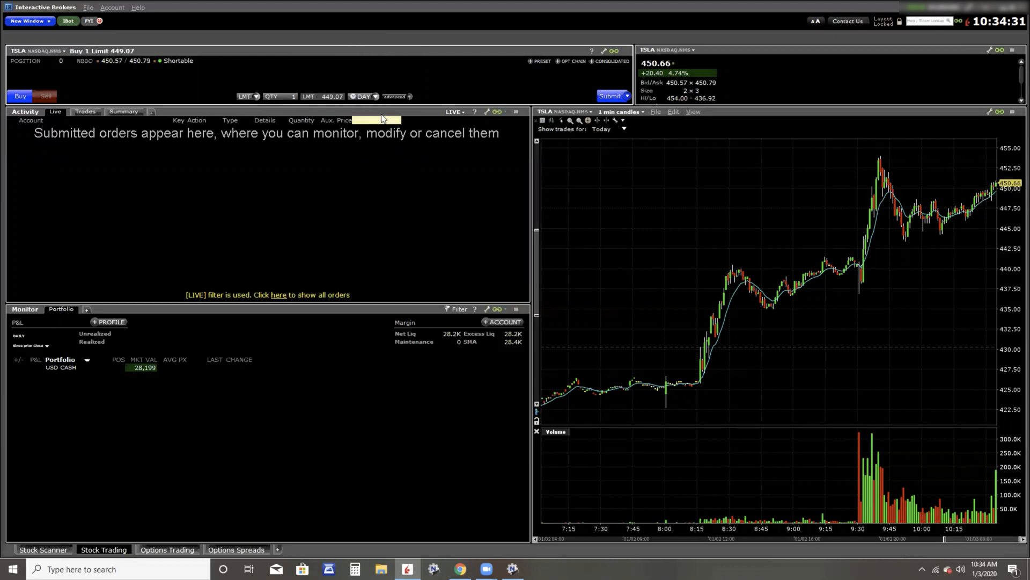
left_click(395, 96)
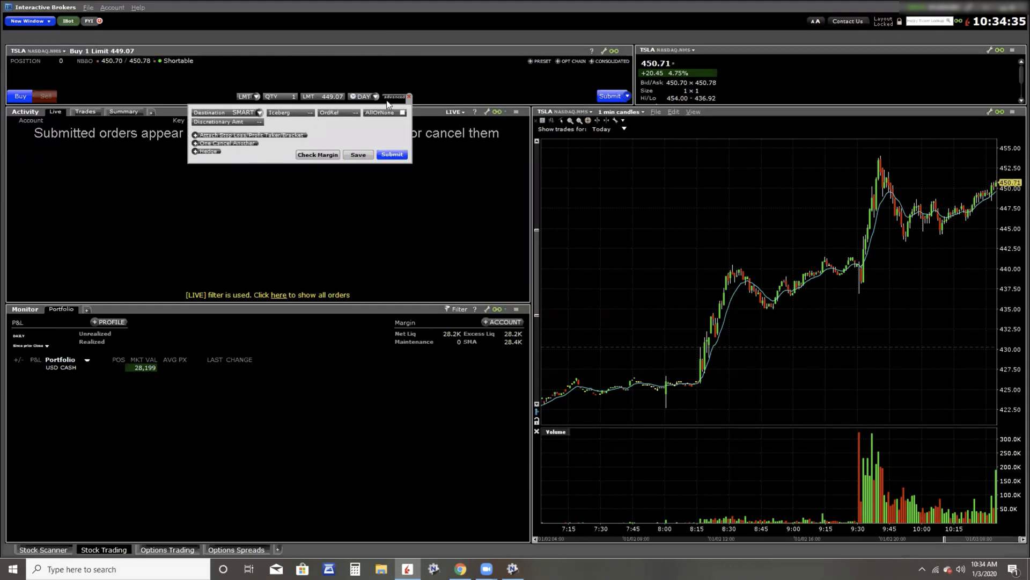
Attach a 453.98 profit taker and a 443.30 stop loss to the TSLA order
left_click(196, 135)
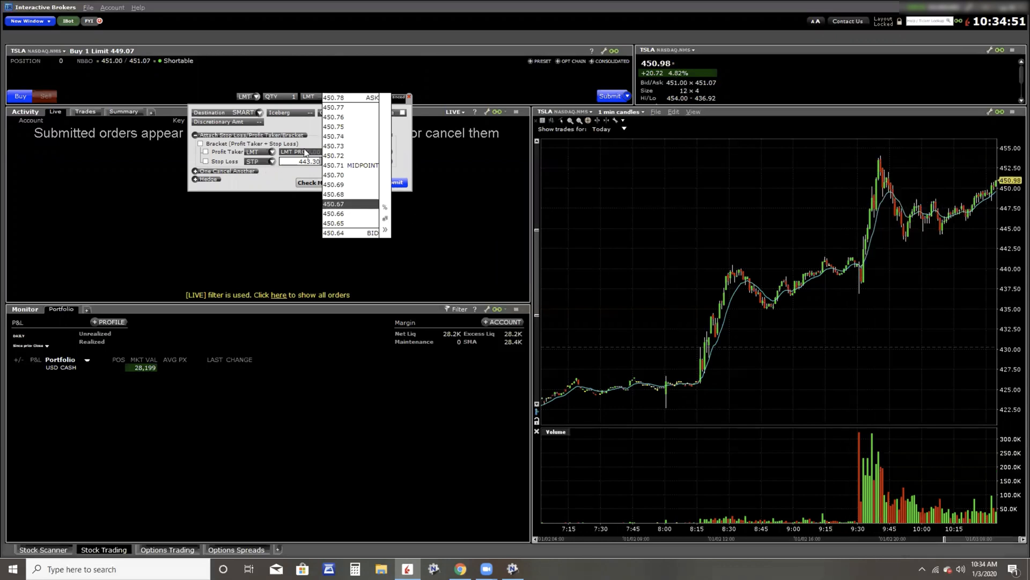
left_click(206, 161)
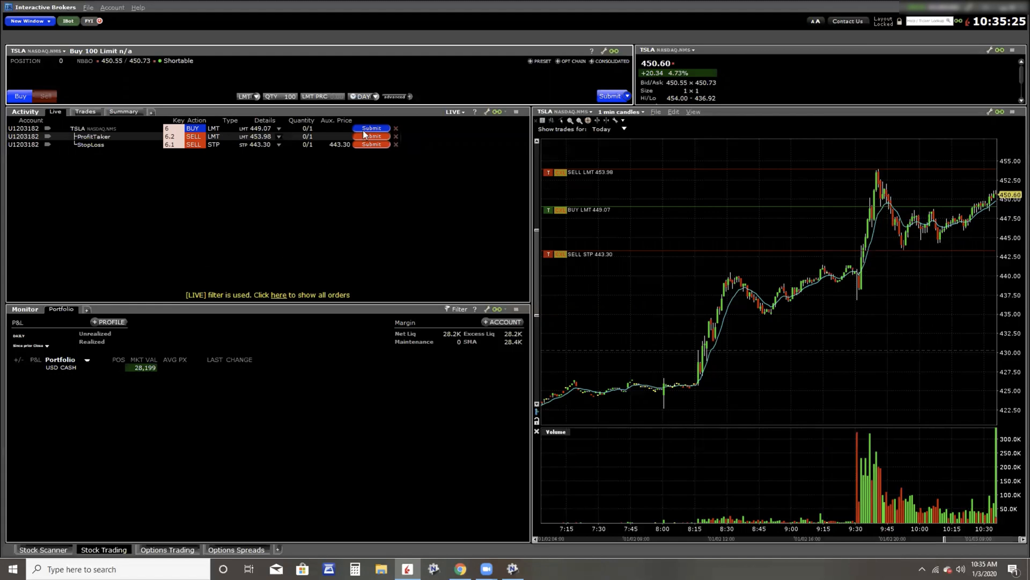
Submit the TSLA bracket order and transmit it from the Order Confirmation dialog
left_click(371, 128)
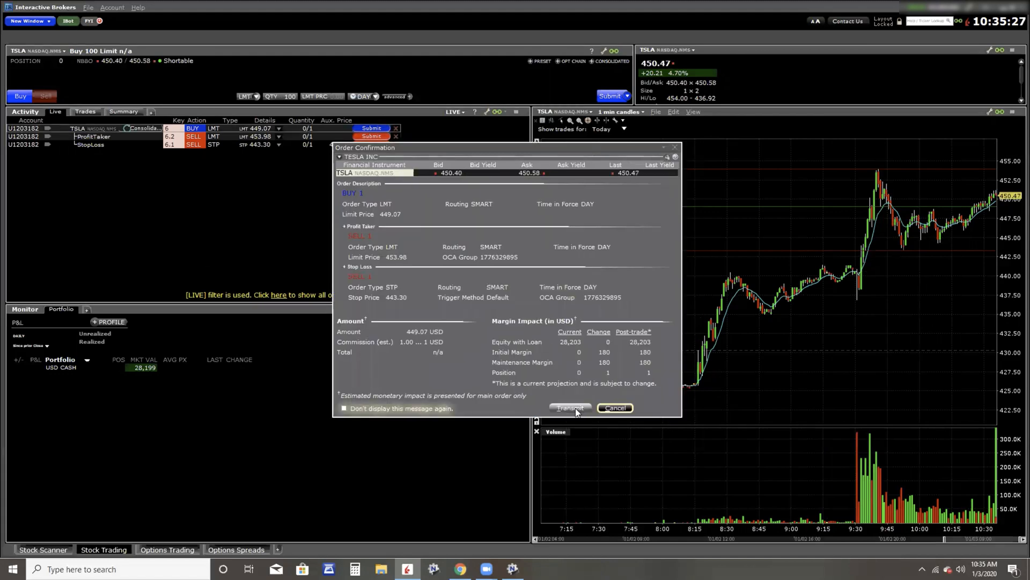
left_click(569, 407)
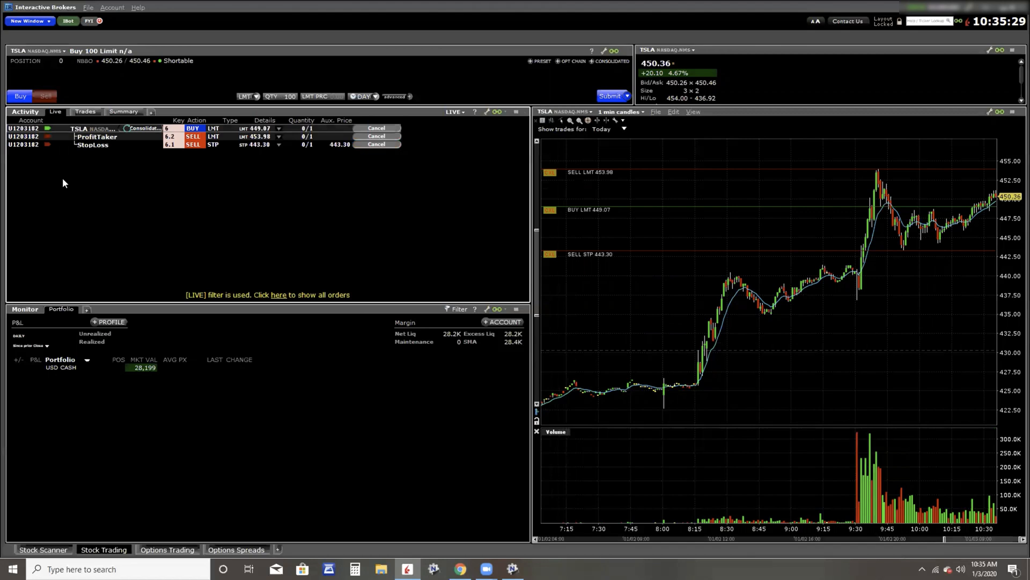
mouse_move(556, 229)
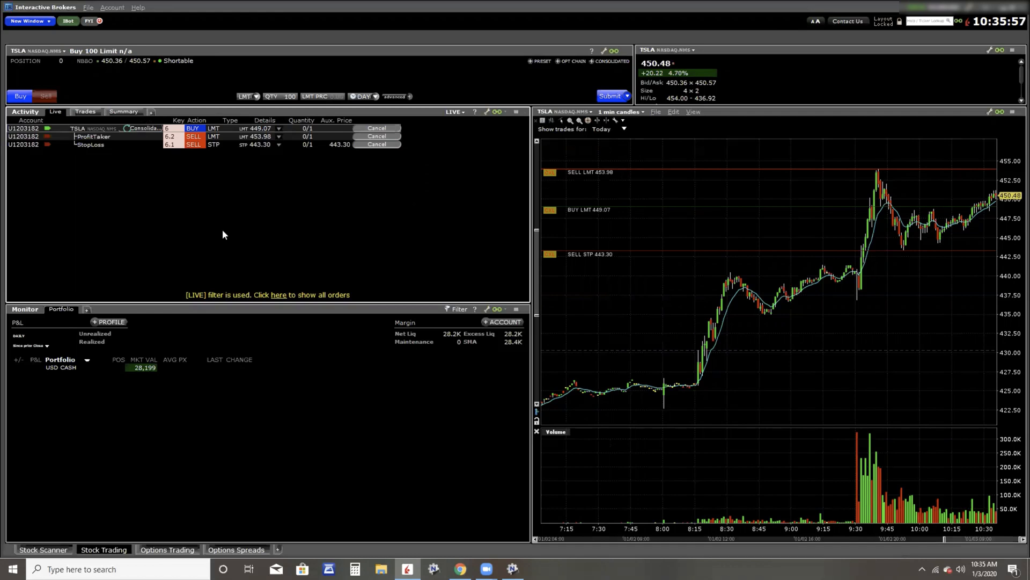
mouse_move(473, 435)
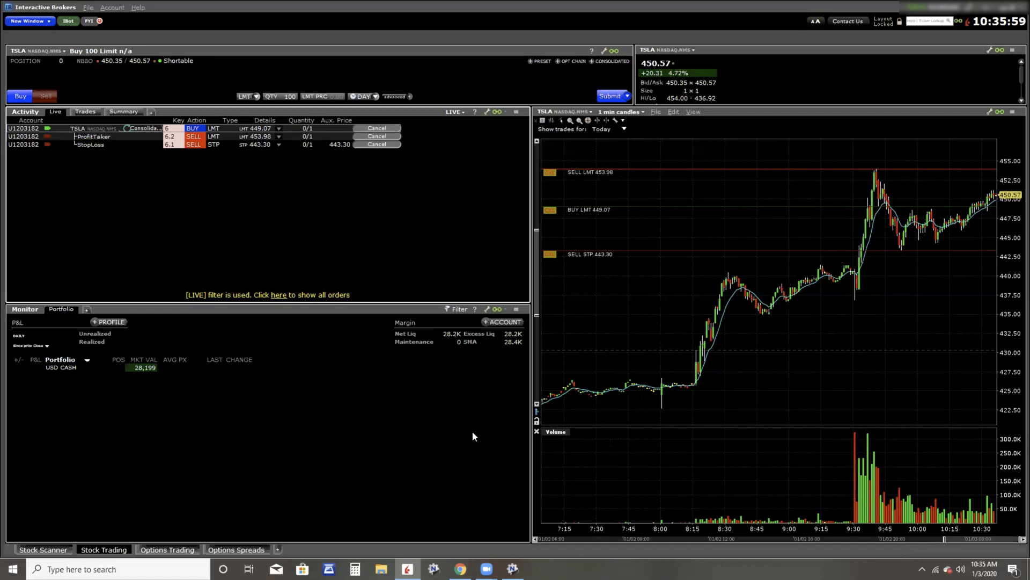
left_click(460, 569)
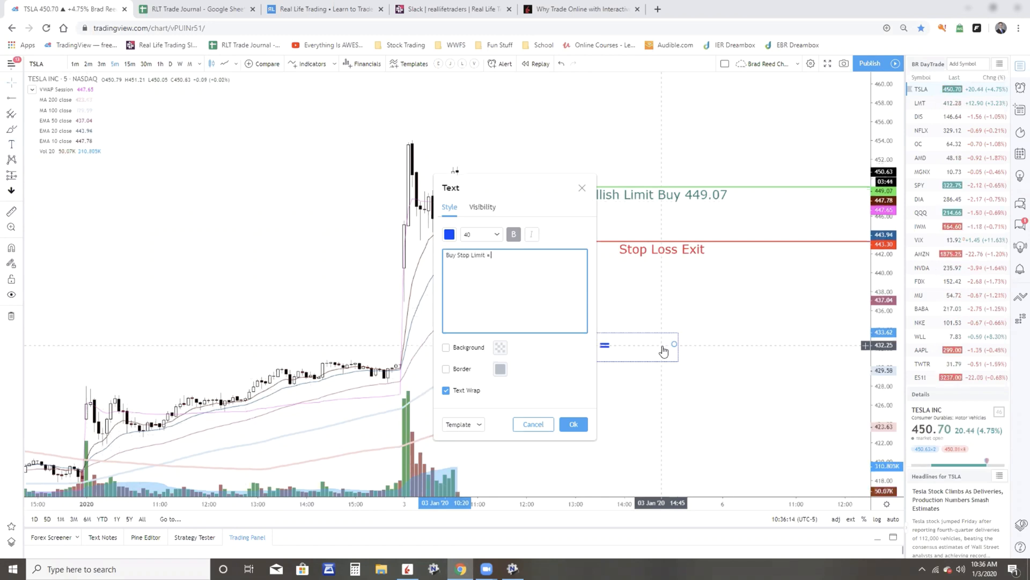
Complete the chart note as 'Buy Stop Limit = Buy Stop + Buy Limit' and confirm it
type("Buy Stop")
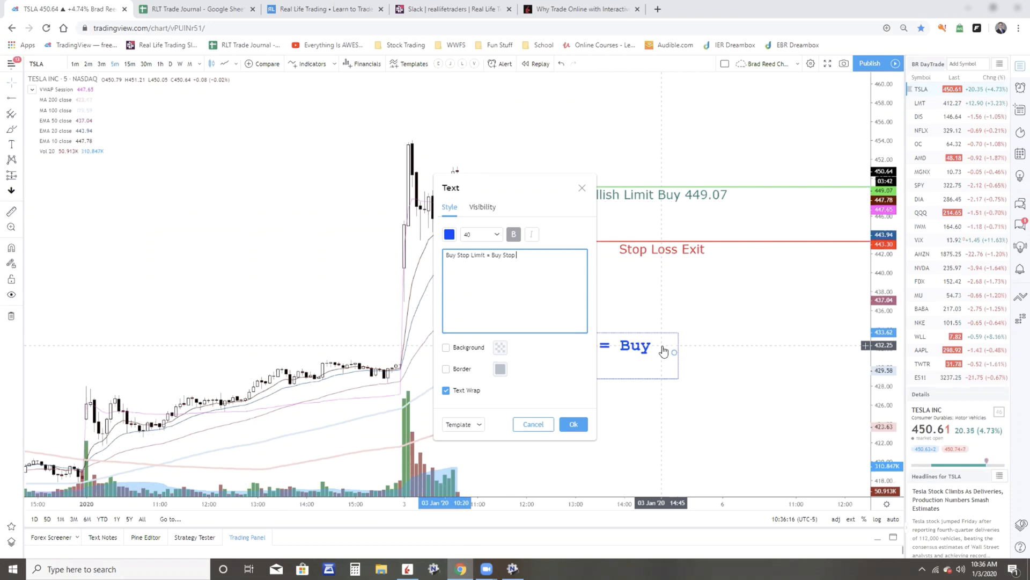
type("+ Buy")
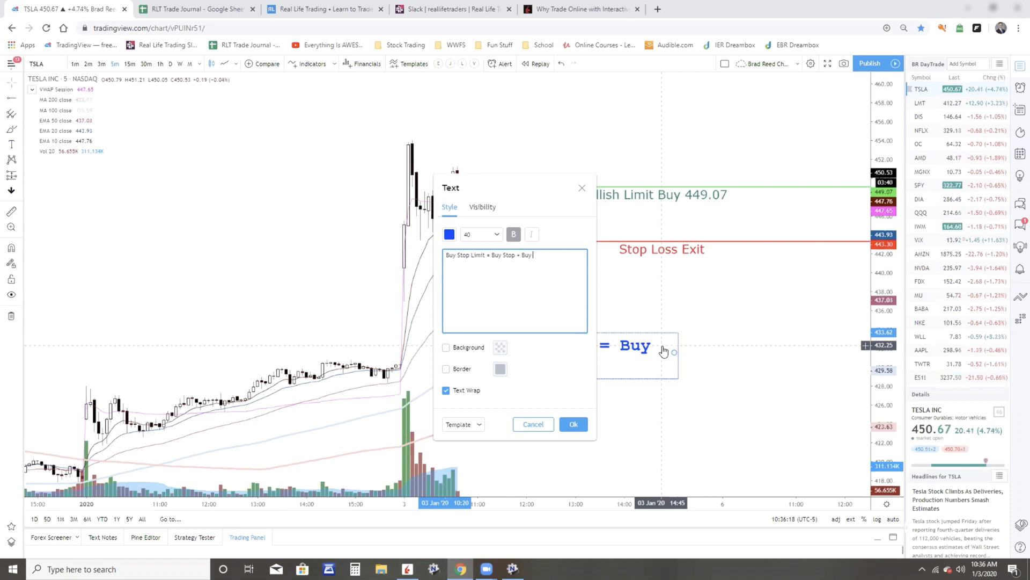
type("Limit")
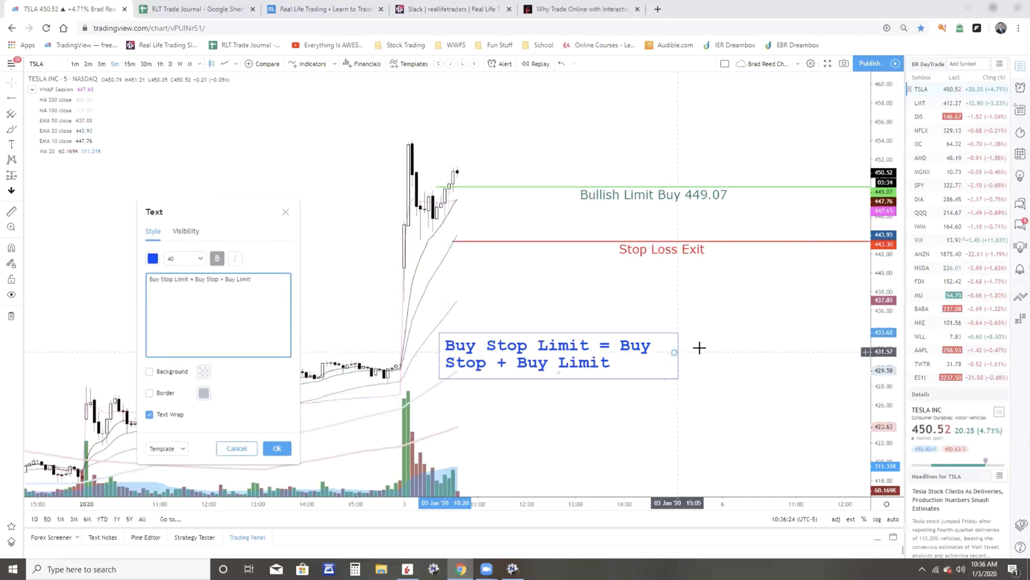
left_click(276, 447)
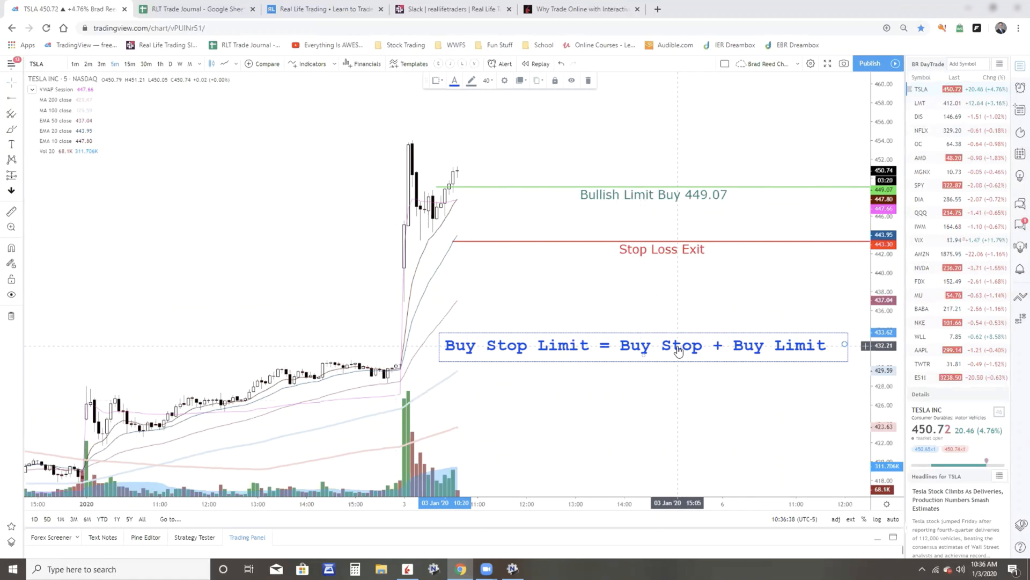
mouse_move(565, 365)
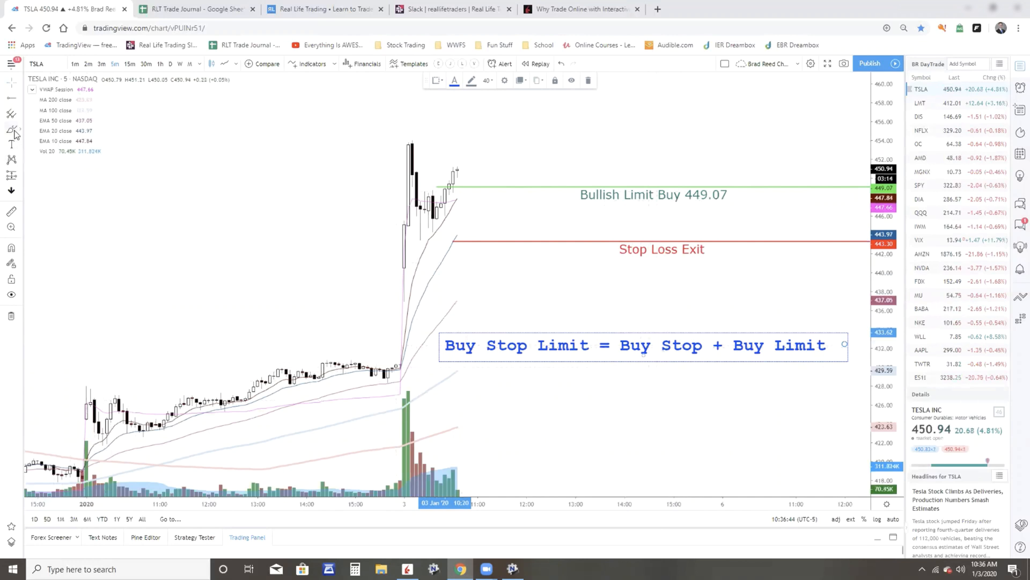
left_click(12, 128)
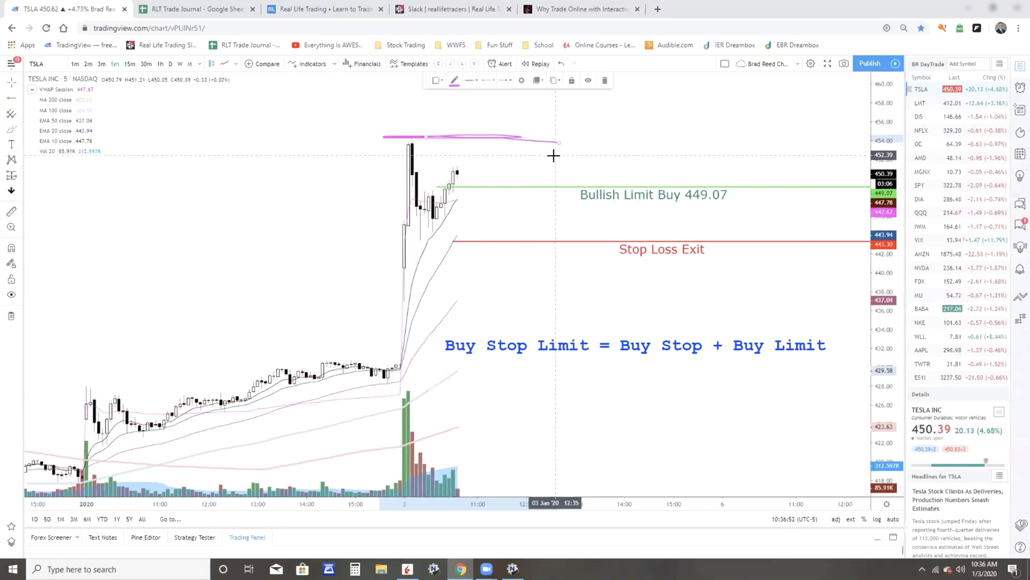
mouse_move(568, 145)
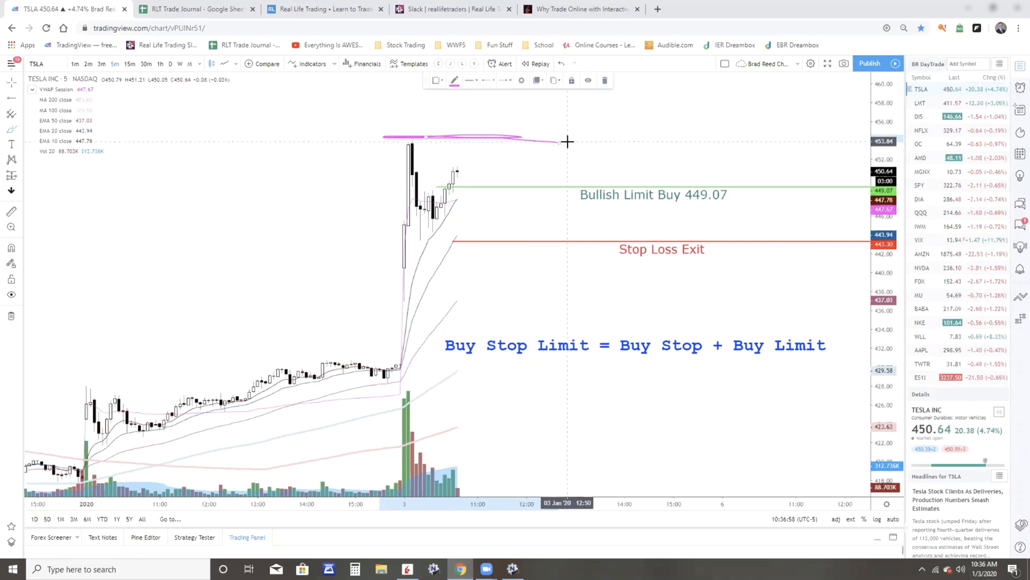
mouse_move(470, 170)
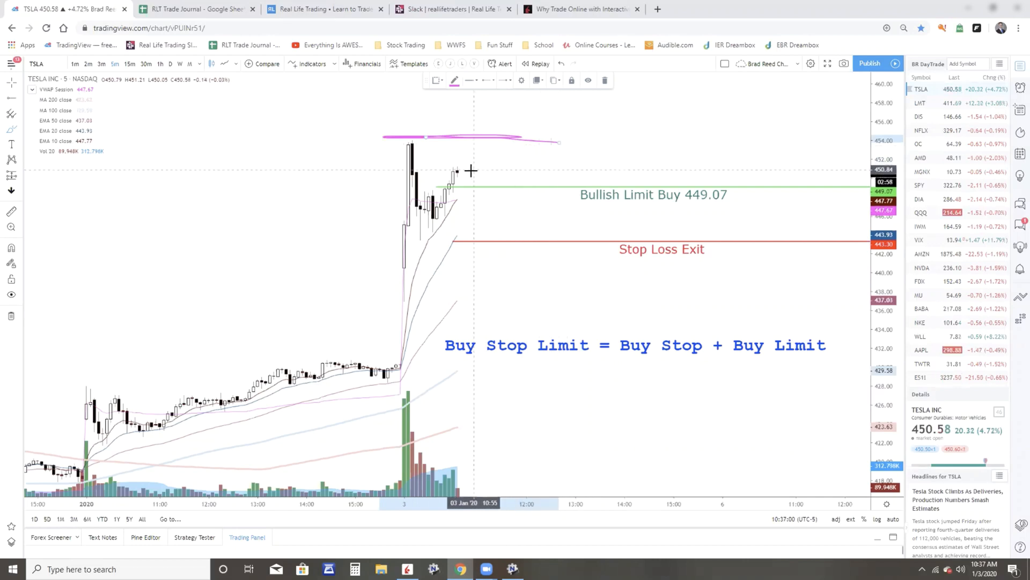
mouse_move(460, 173)
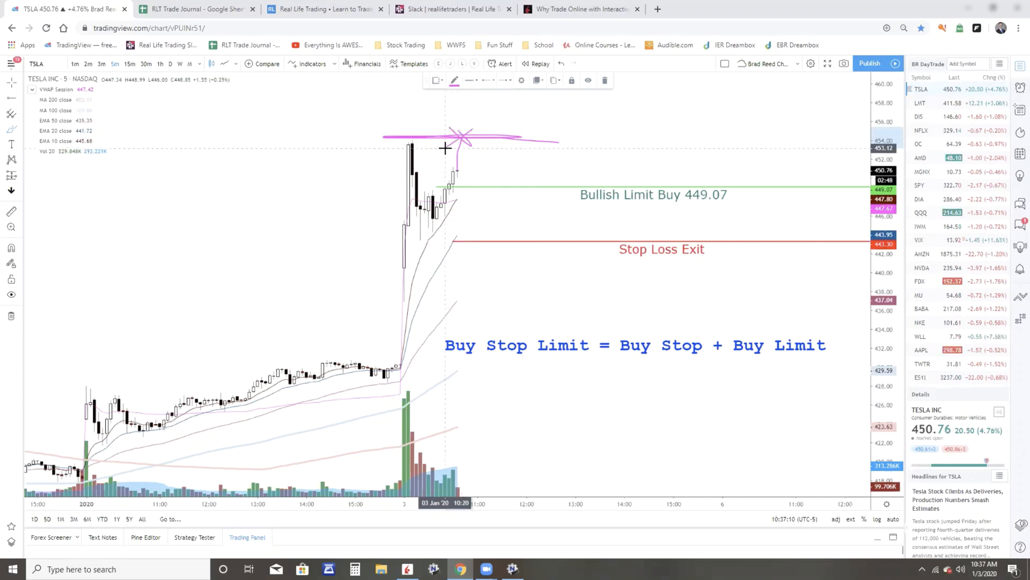
mouse_move(485, 169)
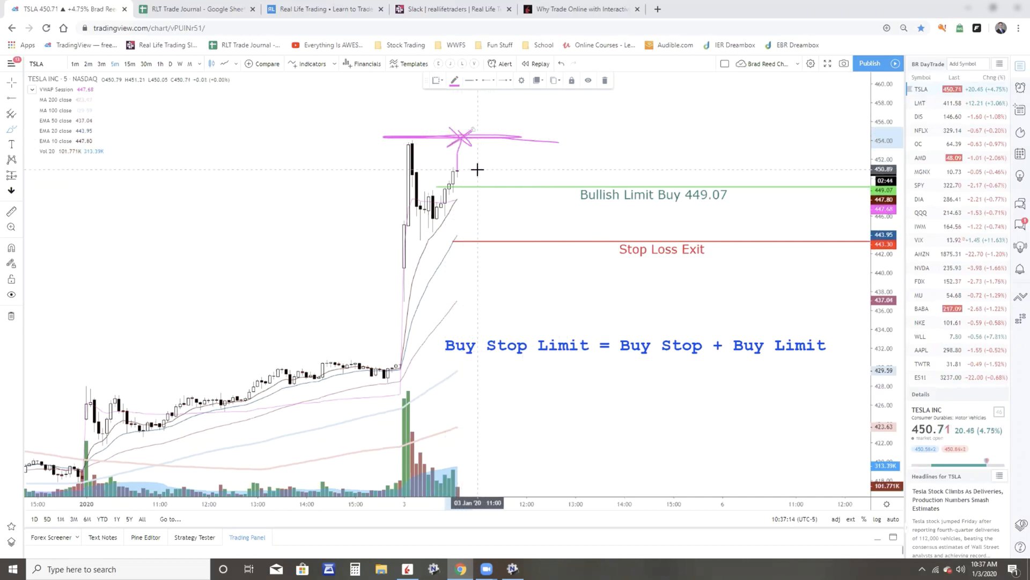
mouse_move(646, 86)
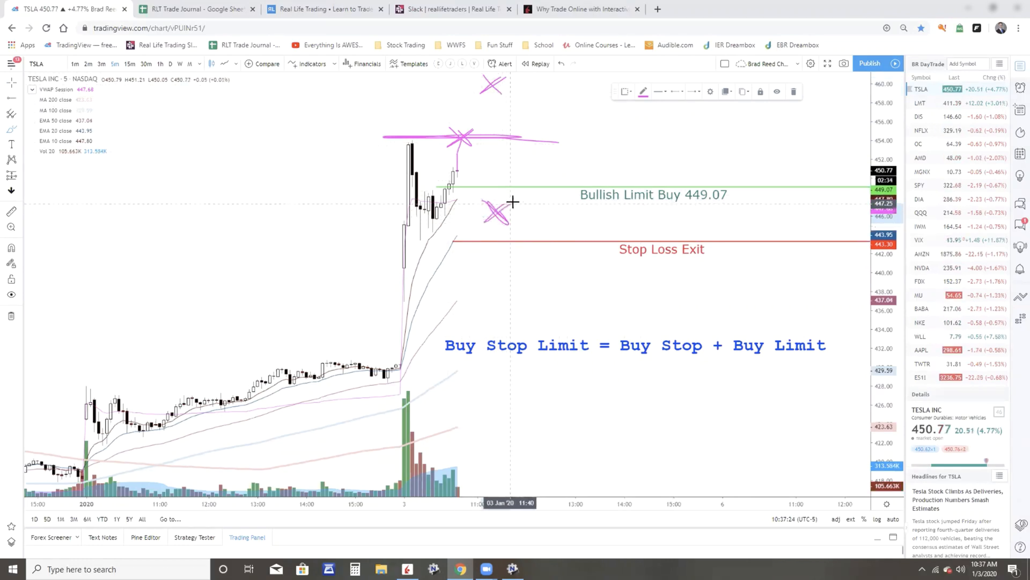
mouse_move(533, 194)
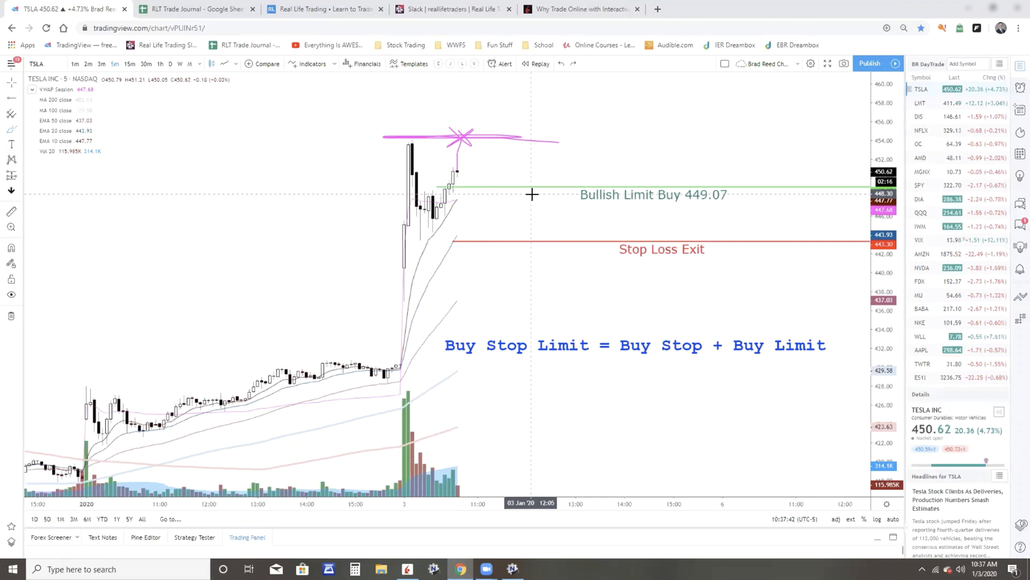
mouse_move(506, 145)
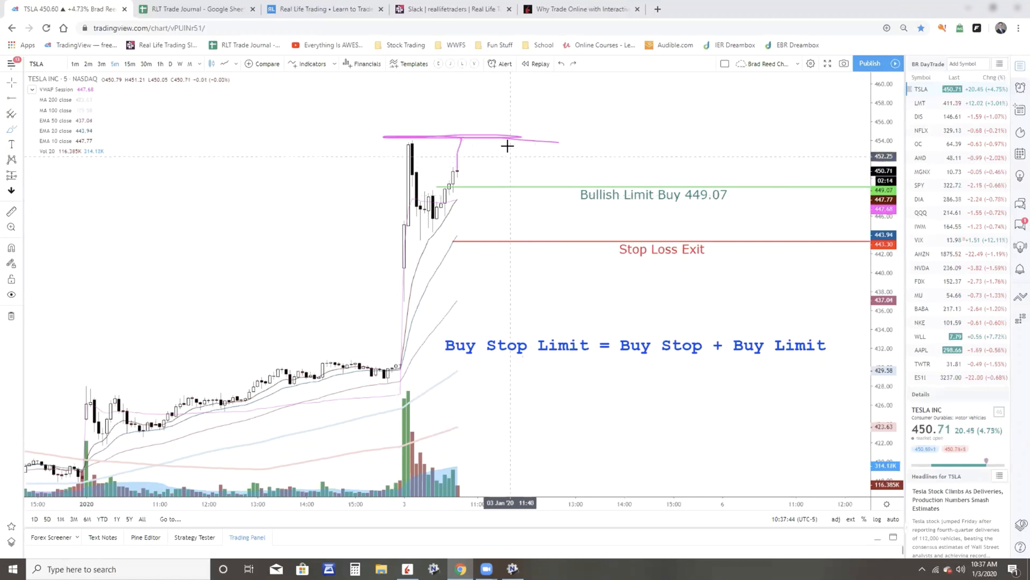
mouse_move(632, 312)
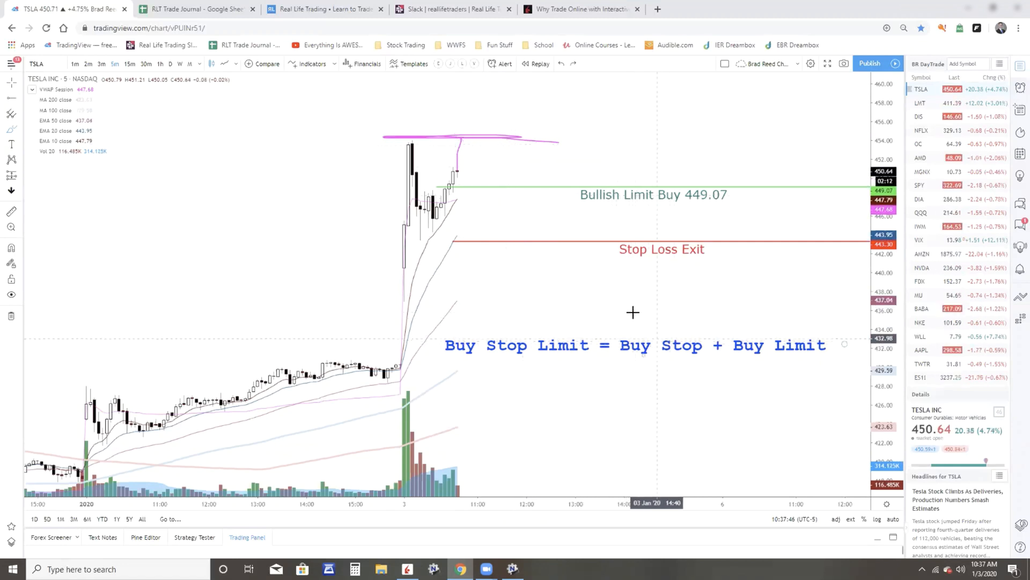
mouse_move(489, 172)
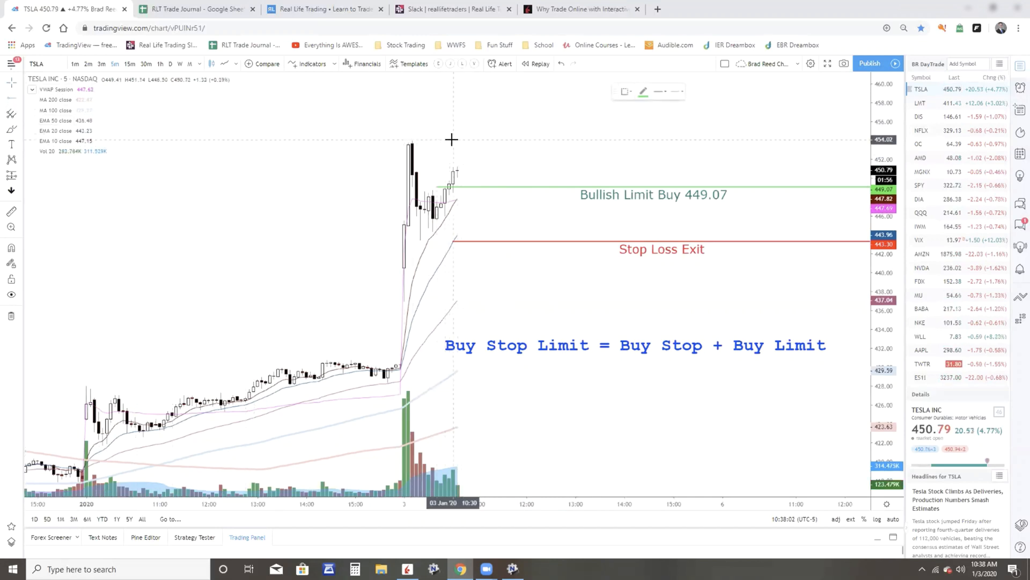
Place a horizontal ray at the 454.00 high using the Bullish Stop Limit template
left_click(452, 140)
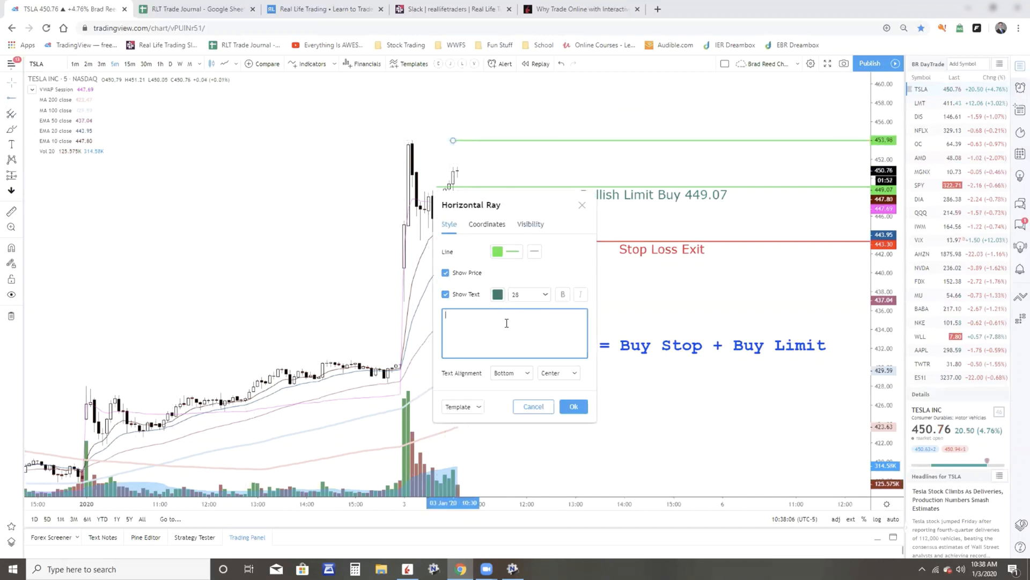
left_click(487, 224)
type("45")
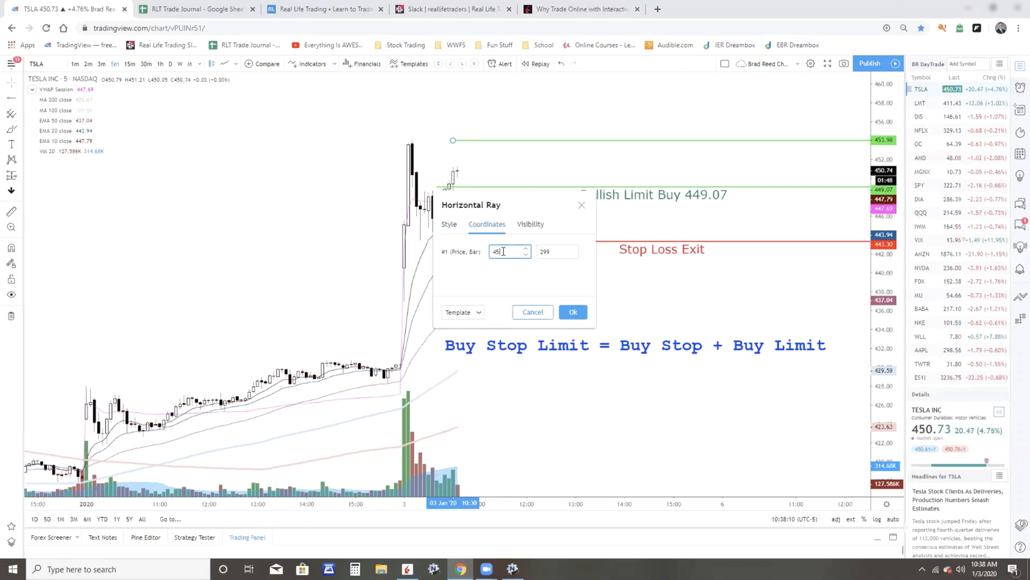
left_click(462, 313)
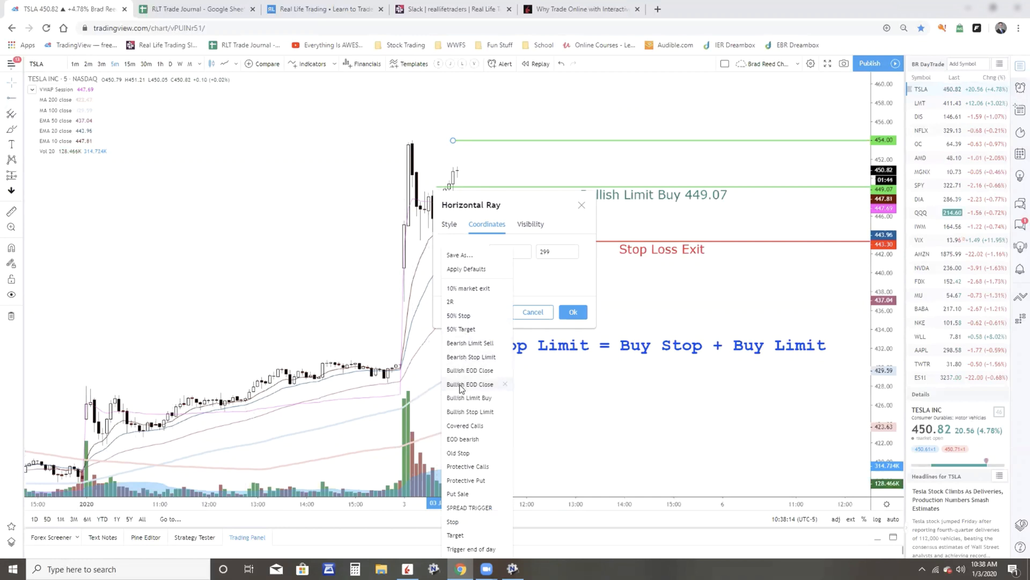
left_click(469, 411)
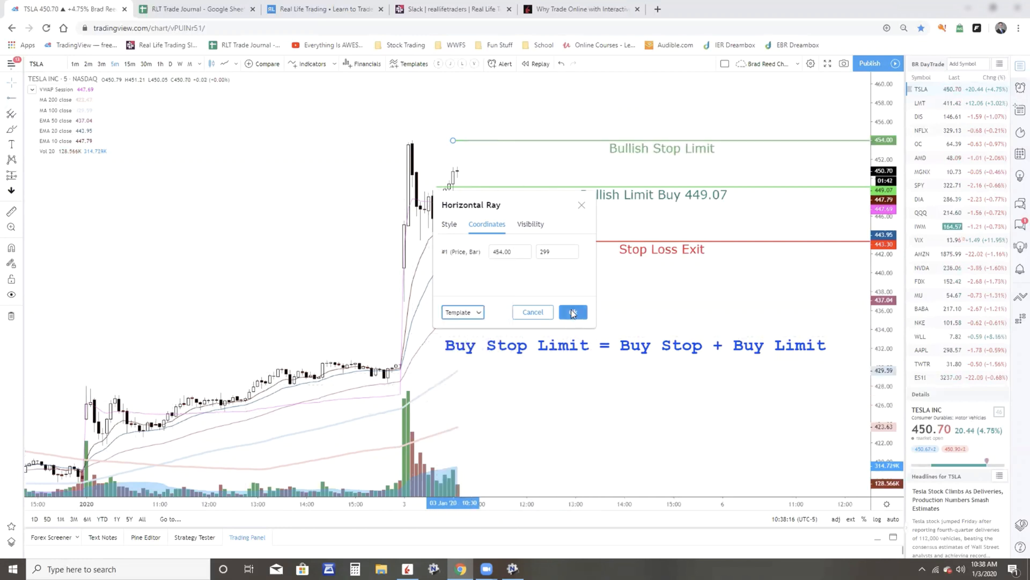
left_click(573, 311)
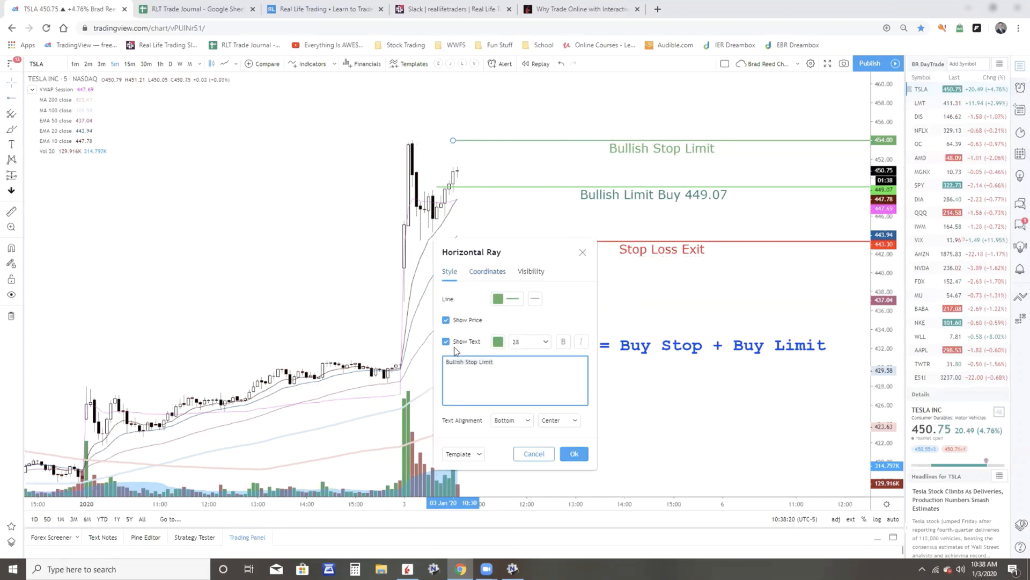
mouse_move(594, 404)
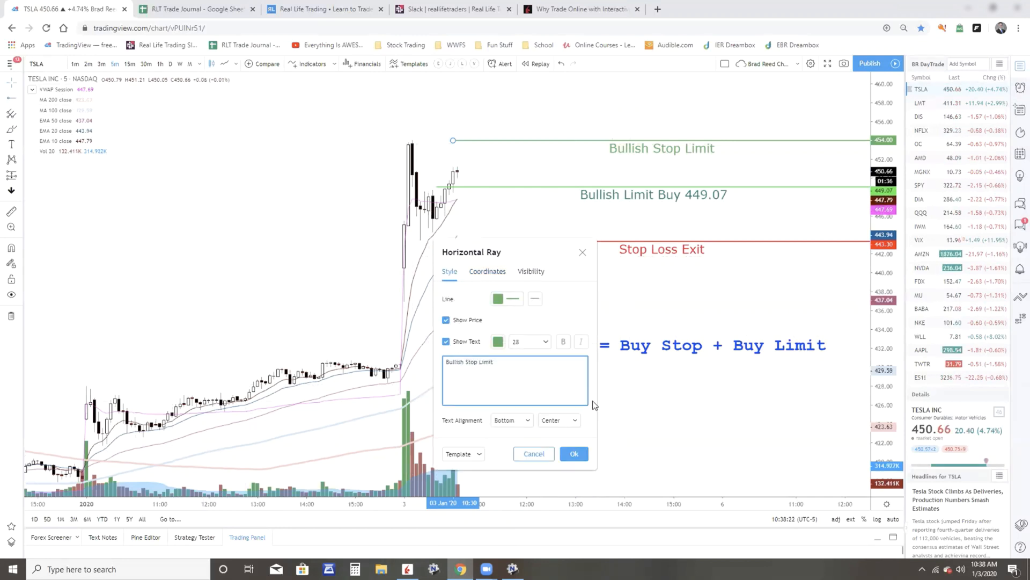
Label the ray 'Bullish Buy Stop 454.00 Limit 454.50'
left_click(515, 380)
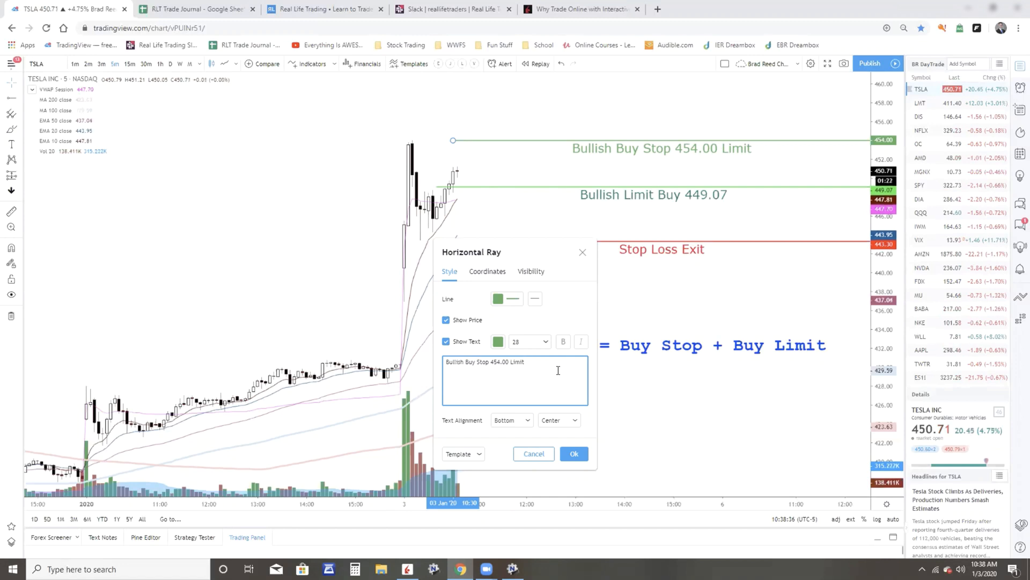
type("454.50")
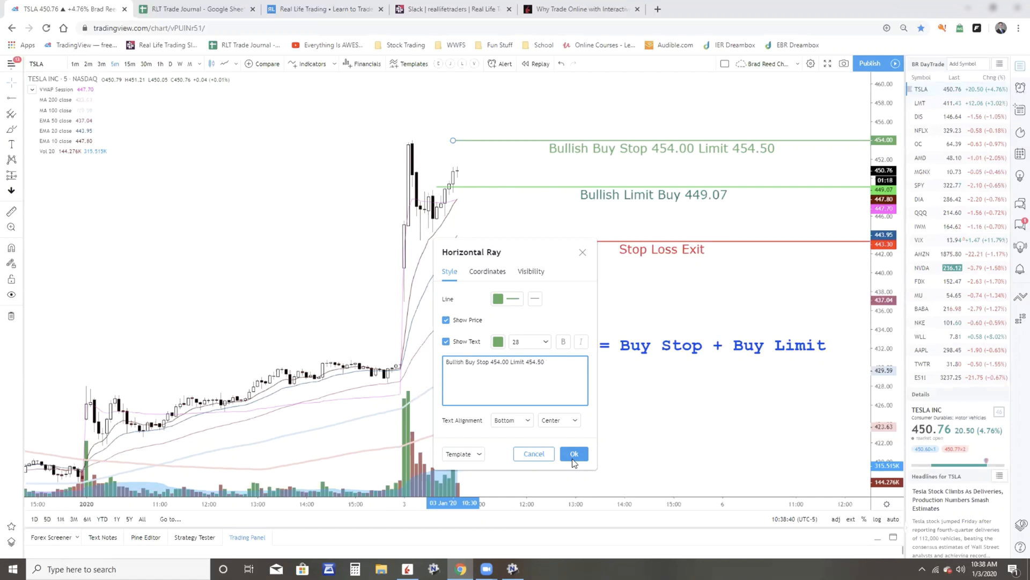
left_click(573, 453)
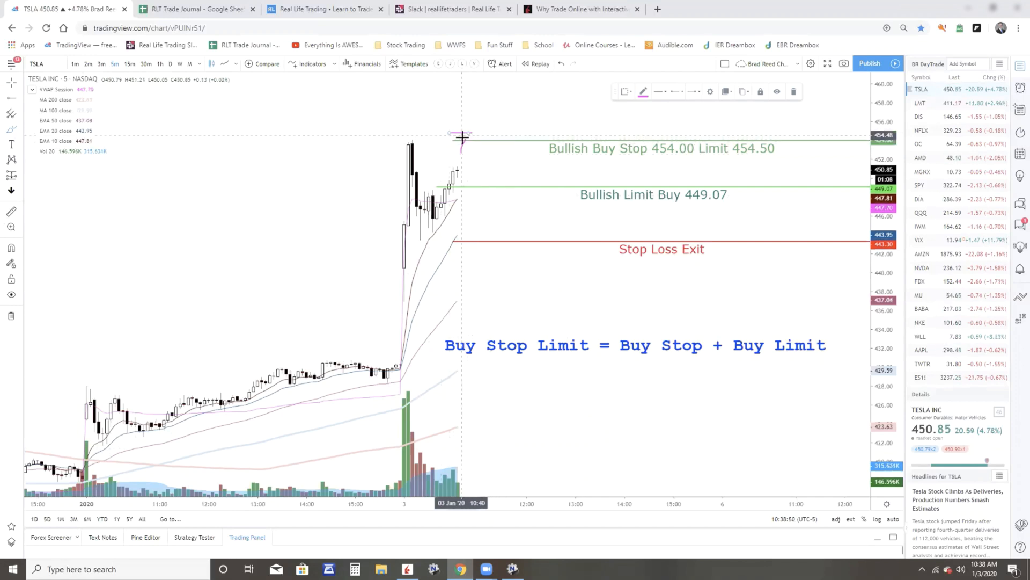
mouse_move(521, 174)
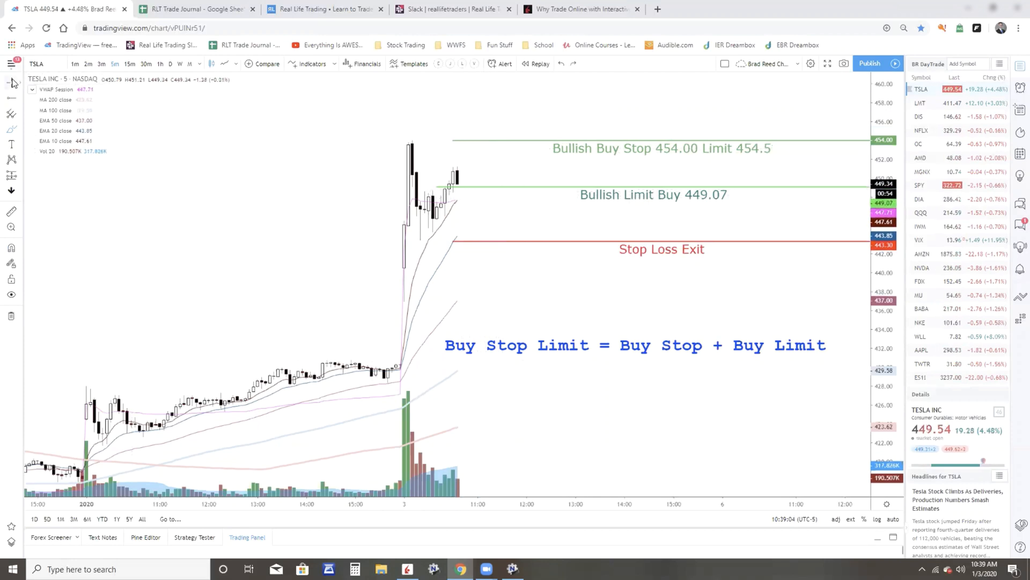
mouse_move(570, 156)
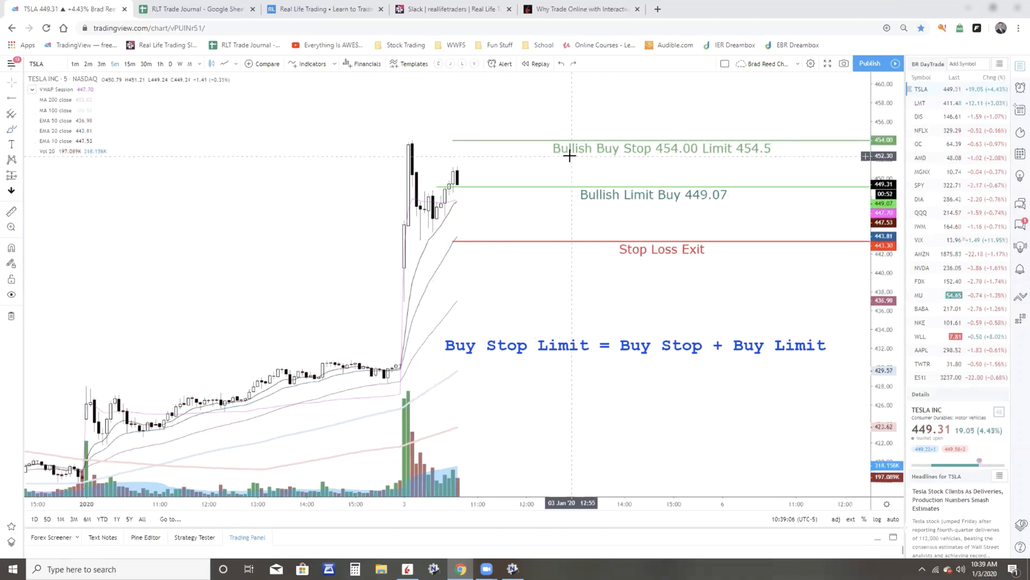
mouse_move(669, 153)
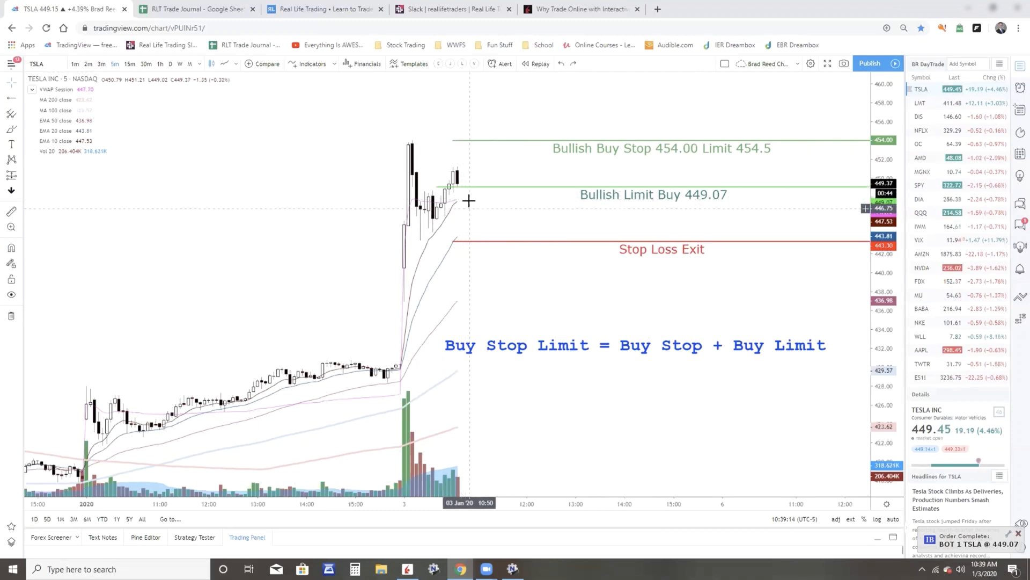
mouse_move(469, 322)
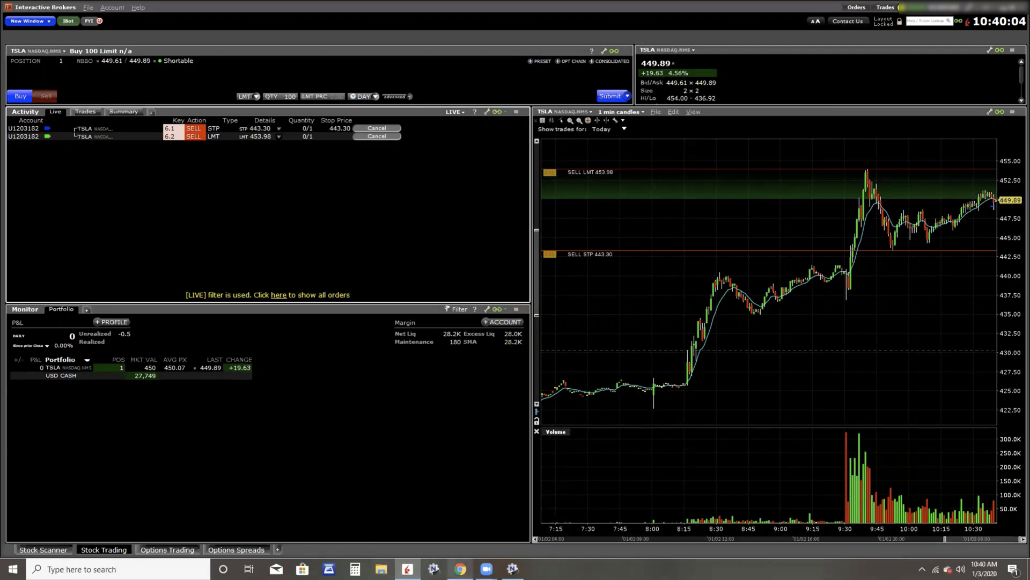
Return from TWS to the TradingView TSLA chart, price near 449.70
left_click(460, 568)
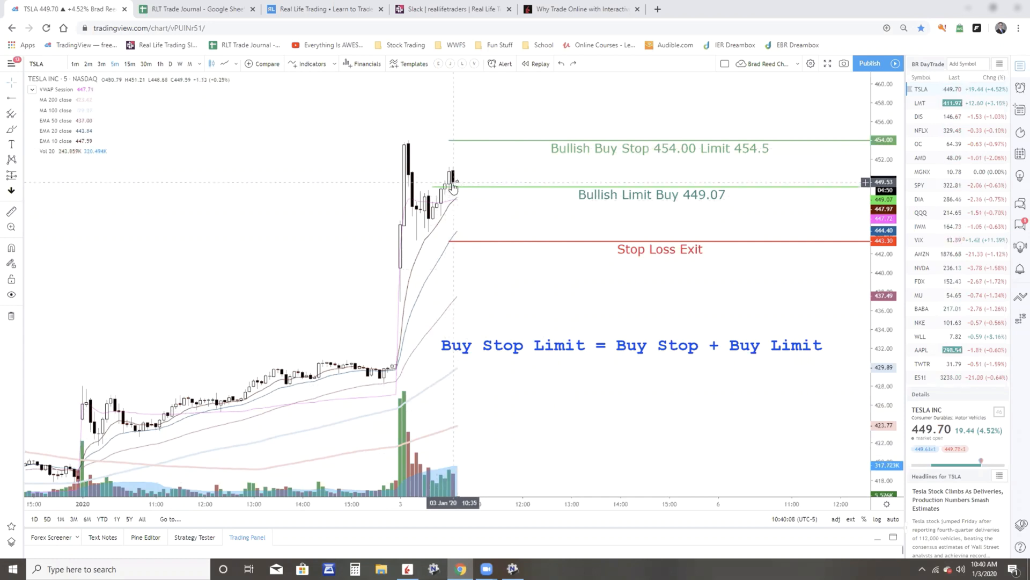
mouse_move(416, 181)
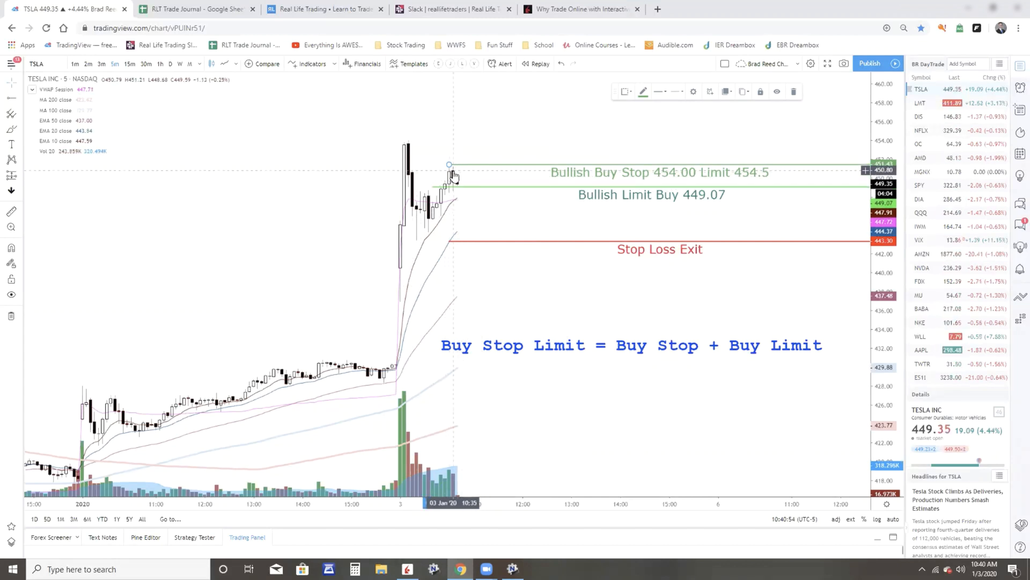
Relabel the lowered green ray 'Bullish Buy Stop 451.25 Limit 451.30'
double_click(448, 165)
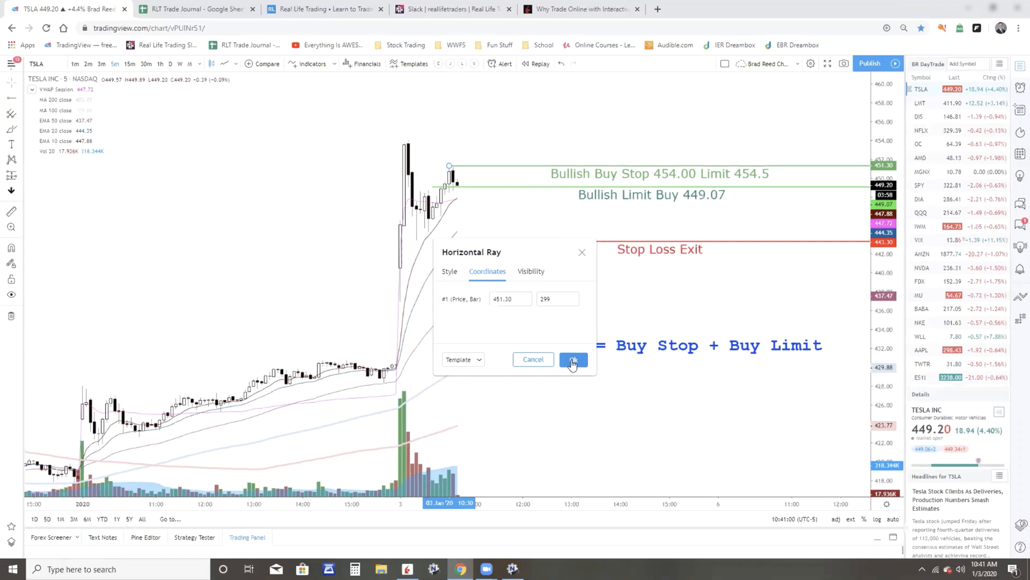
left_click(506, 298)
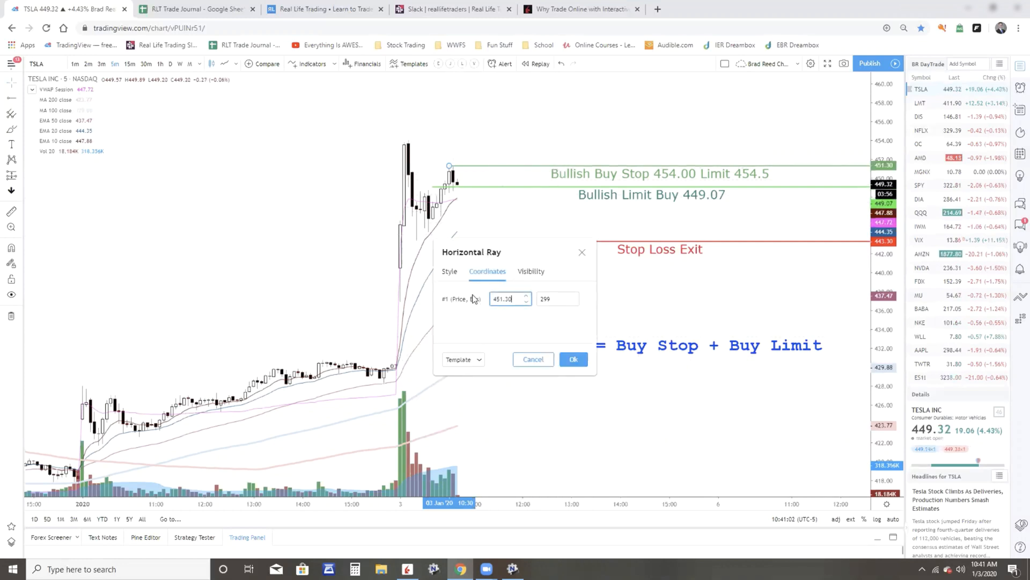
left_click(450, 270)
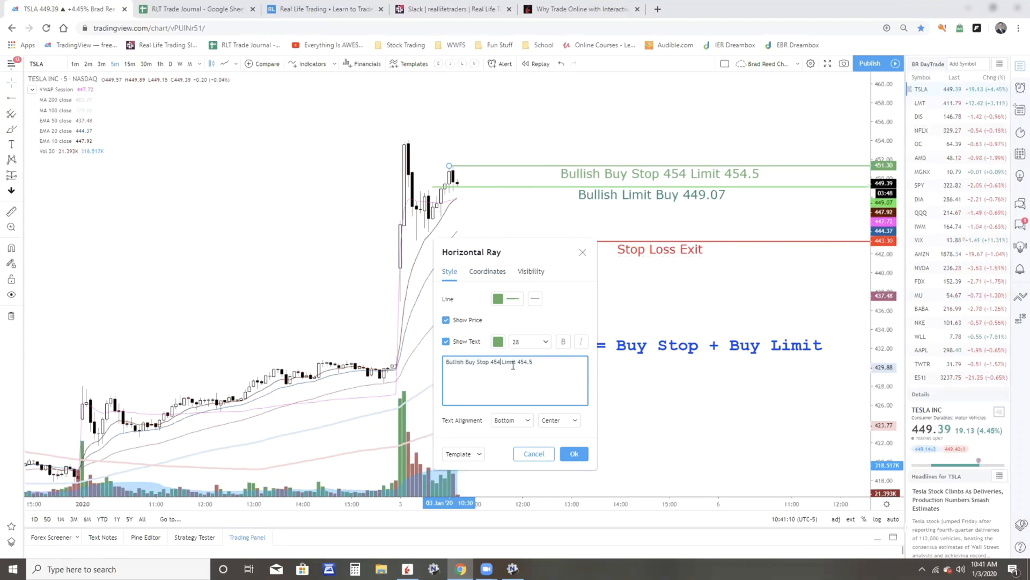
type("451.25")
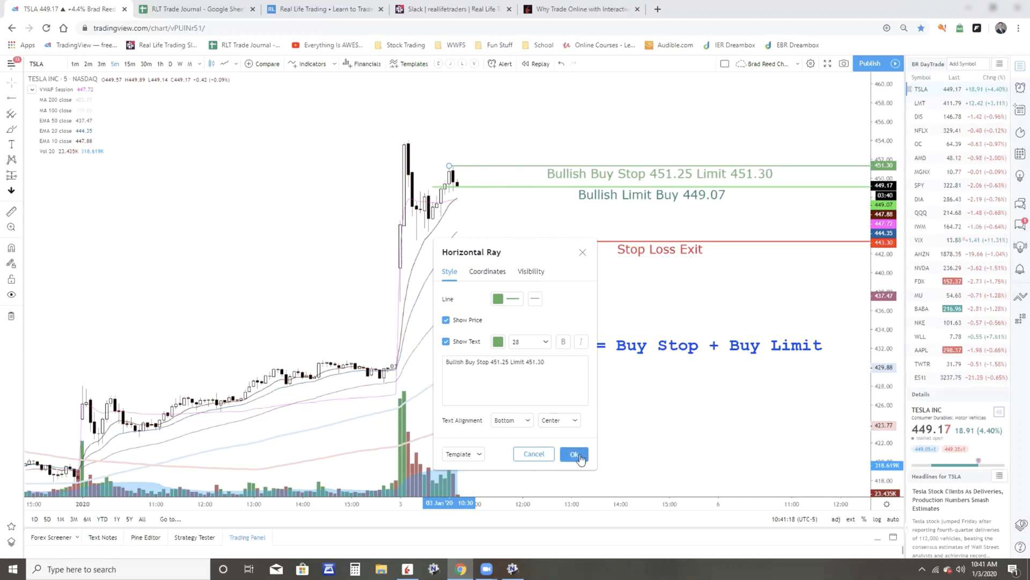
left_click(573, 453)
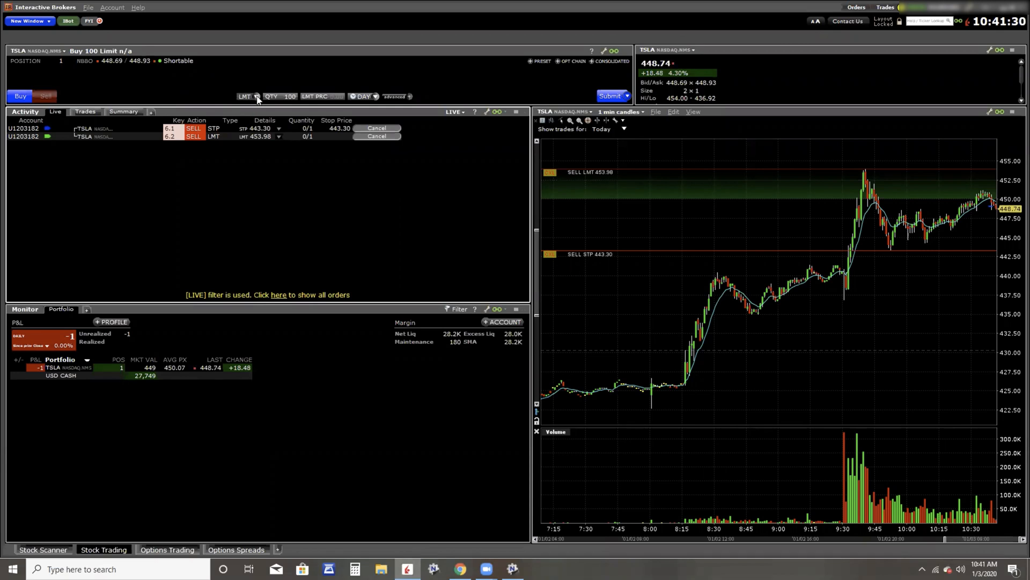
Make the TSLA order ticket a 1-share STP LMT buy order
left_click(249, 96)
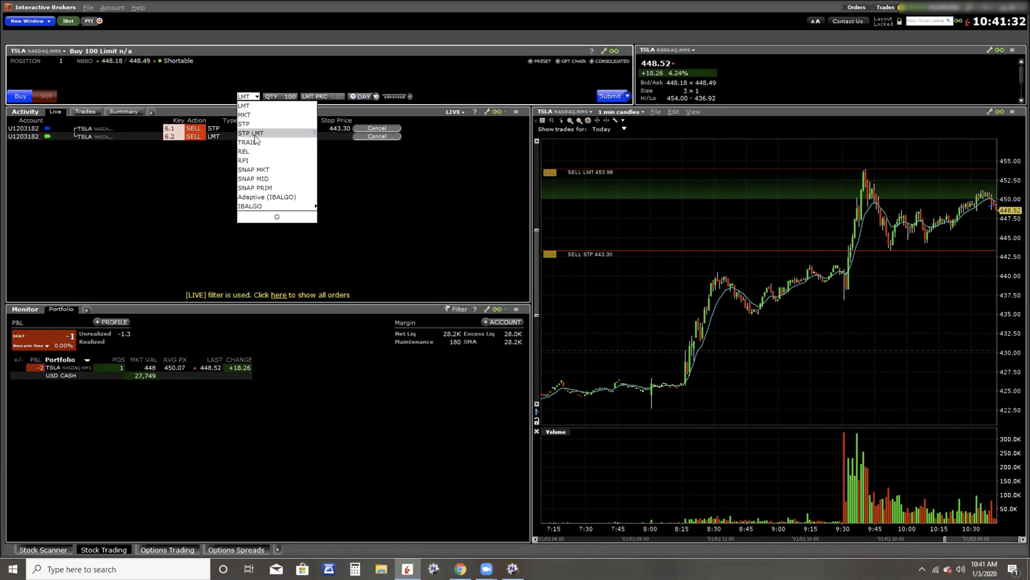
mouse_move(243, 124)
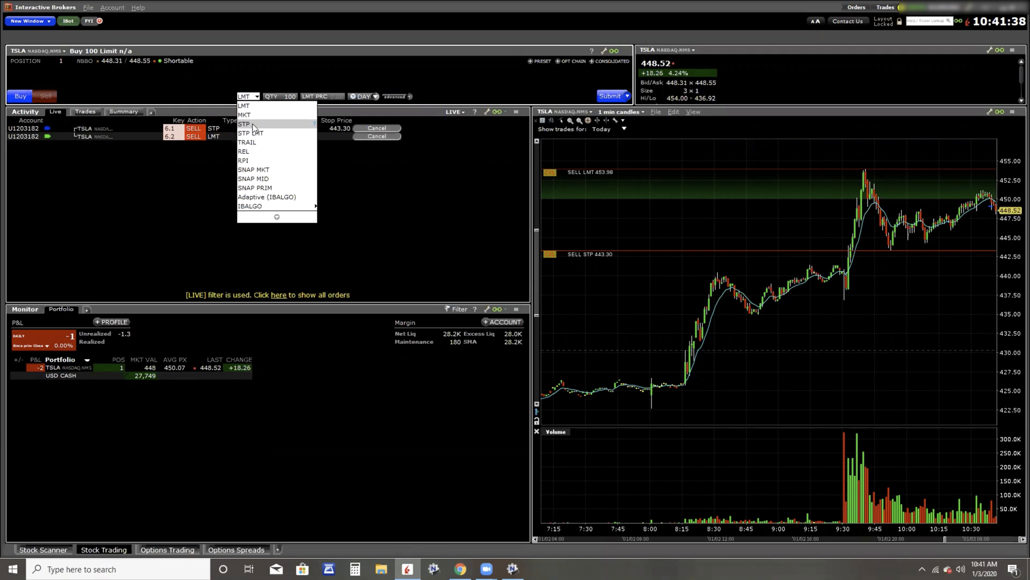
mouse_move(252, 133)
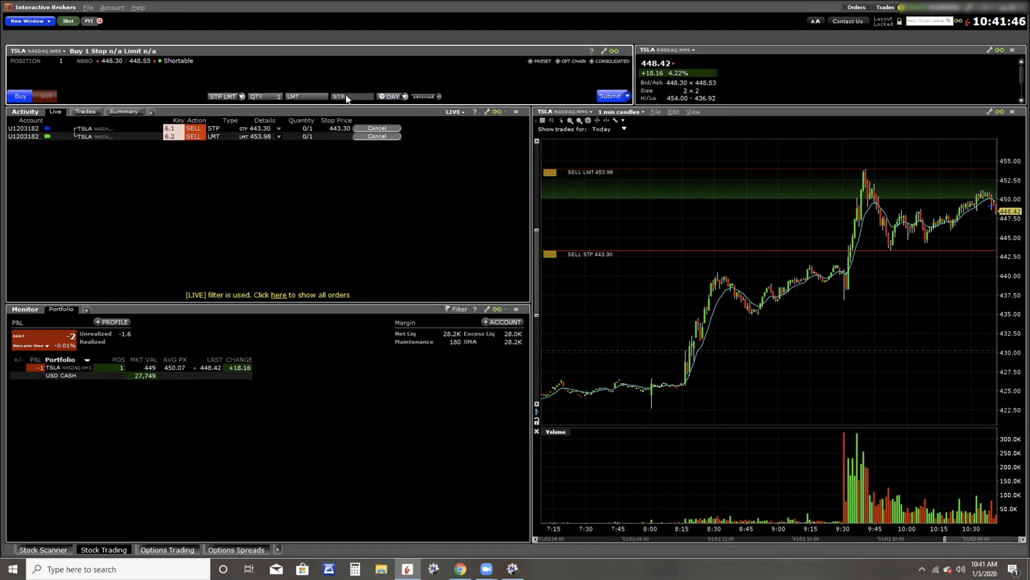
left_click(339, 96)
type("451.25")
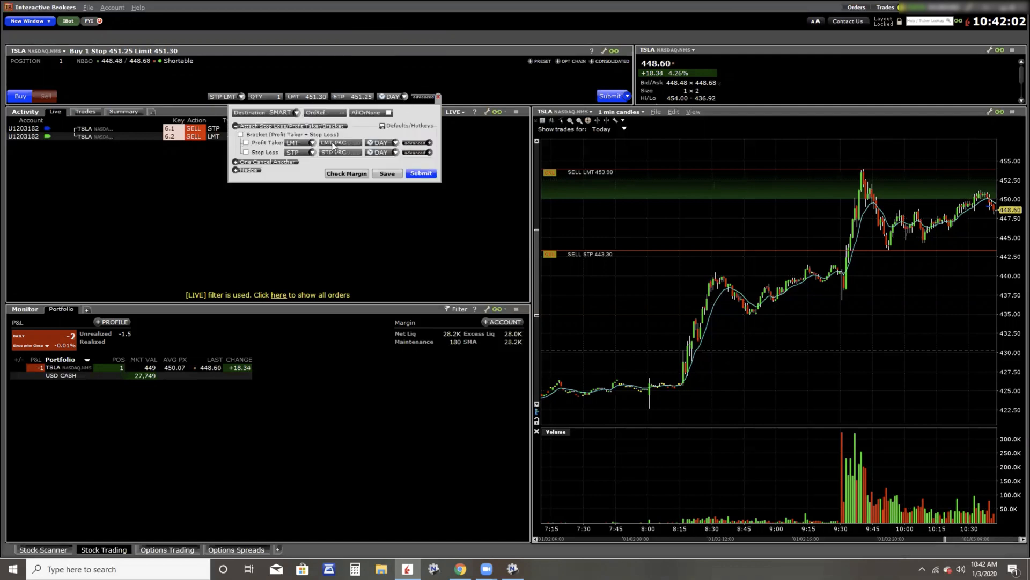
Submit the 451.25 buy stop-limit with a 453.98 profit taker and 443.30 stop loss
left_click(339, 152)
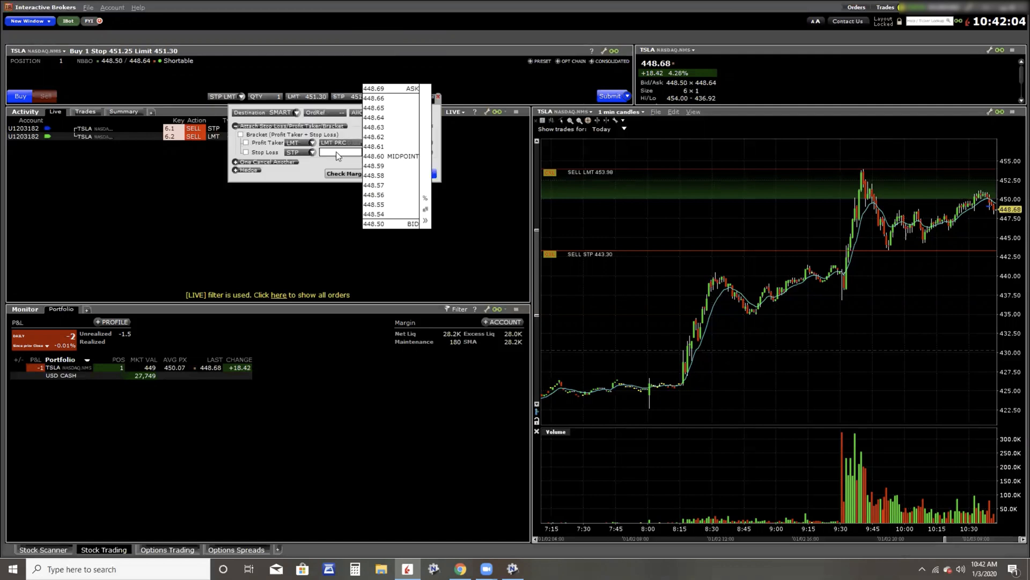
type("443.30")
left_click(341, 142)
type("453.98")
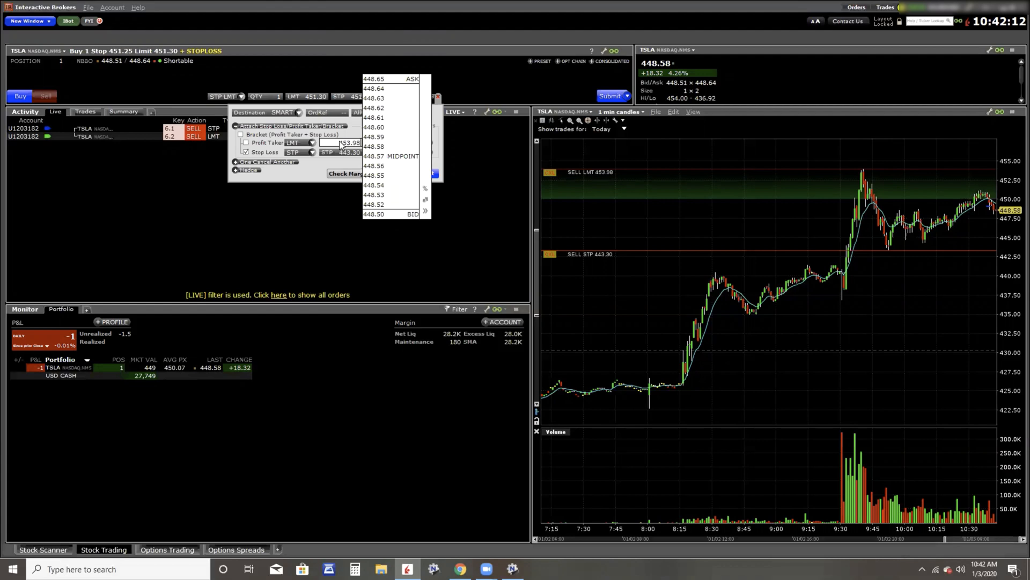
left_click(240, 134)
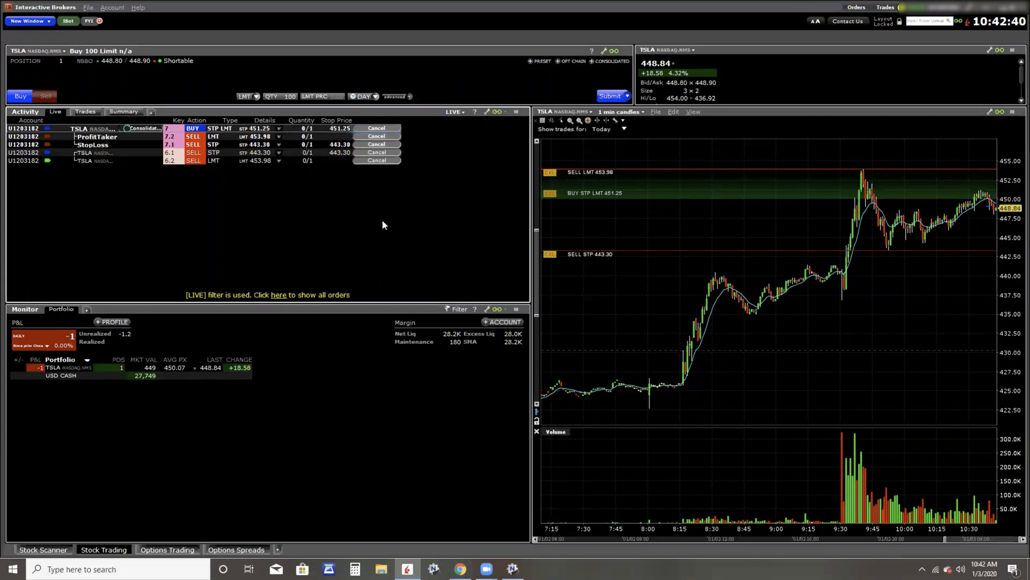
mouse_move(422, 502)
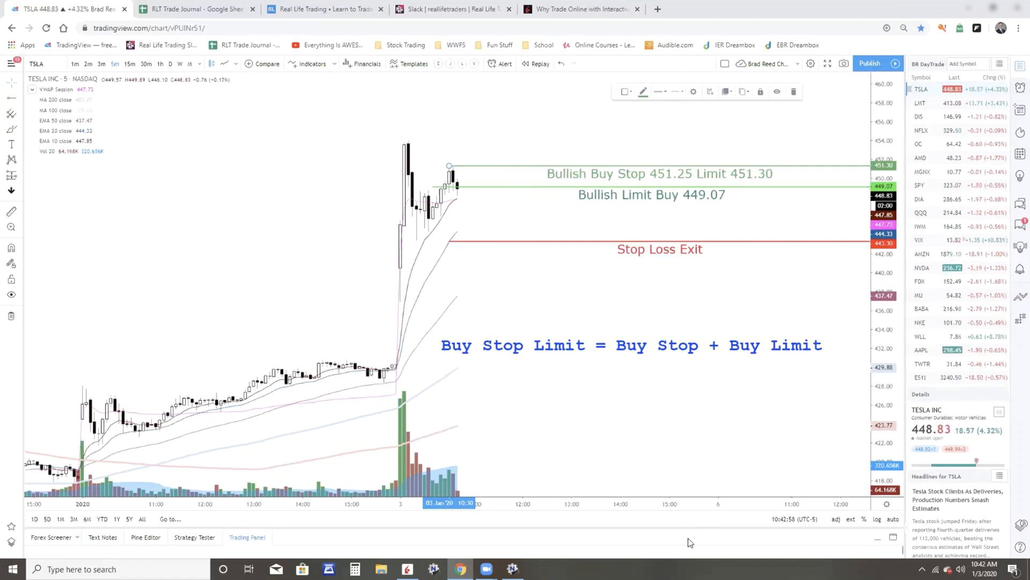
Switch to 1-minute candles and relabel the ray 'Bullish Buy Stop 449.30 Limit 449.35'
left_click(74, 64)
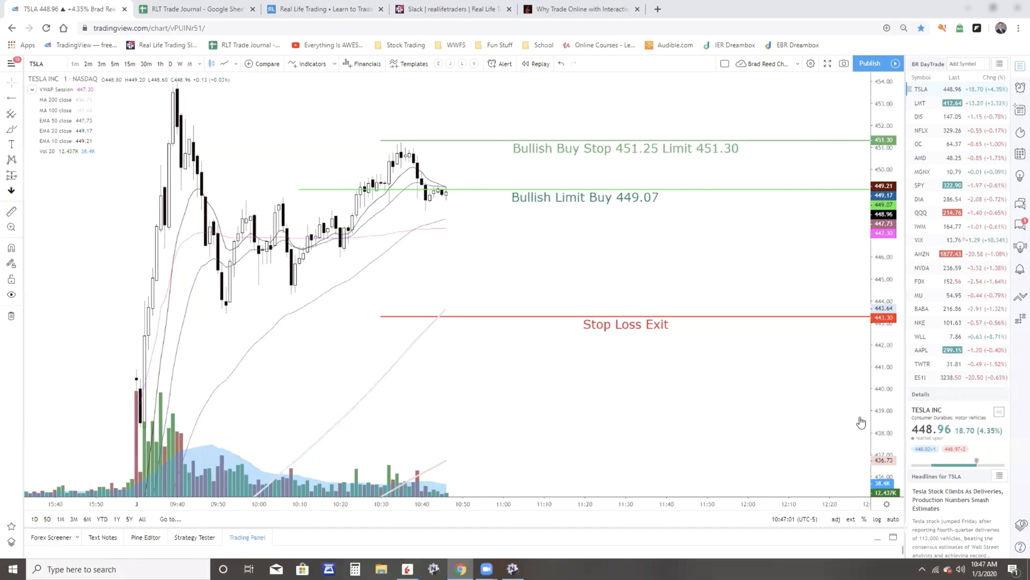
mouse_move(433, 207)
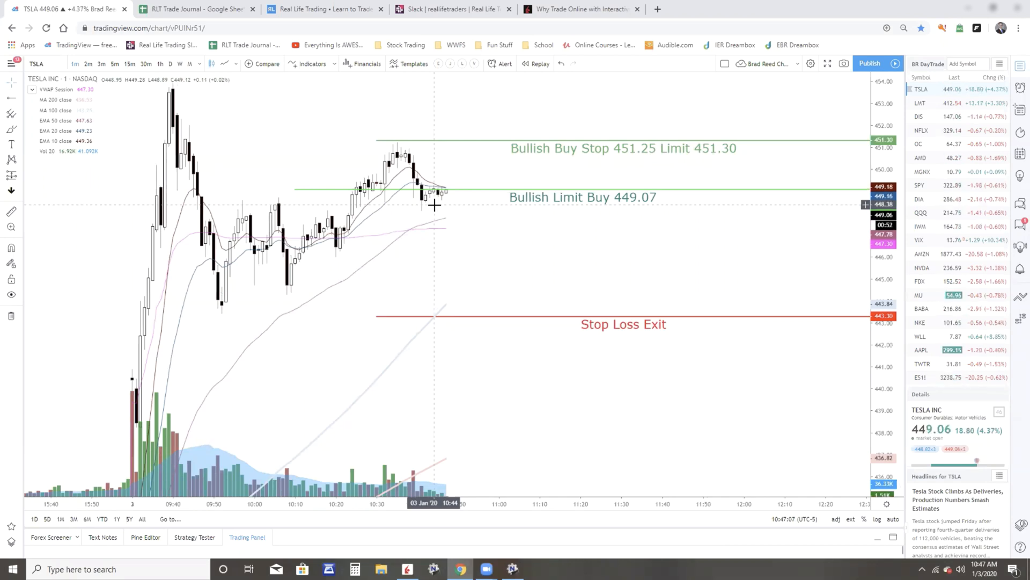
mouse_move(526, 154)
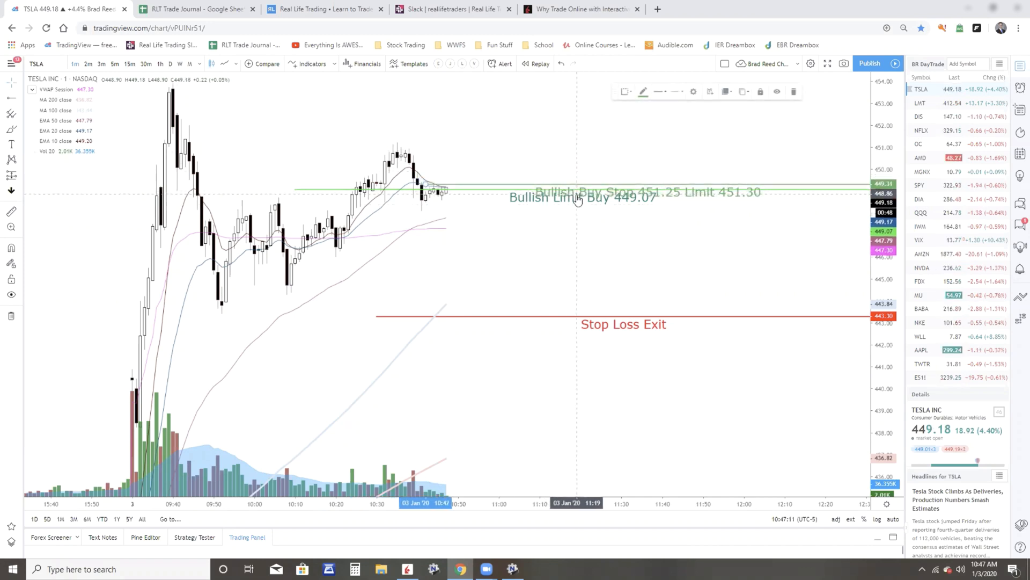
double_click(578, 199)
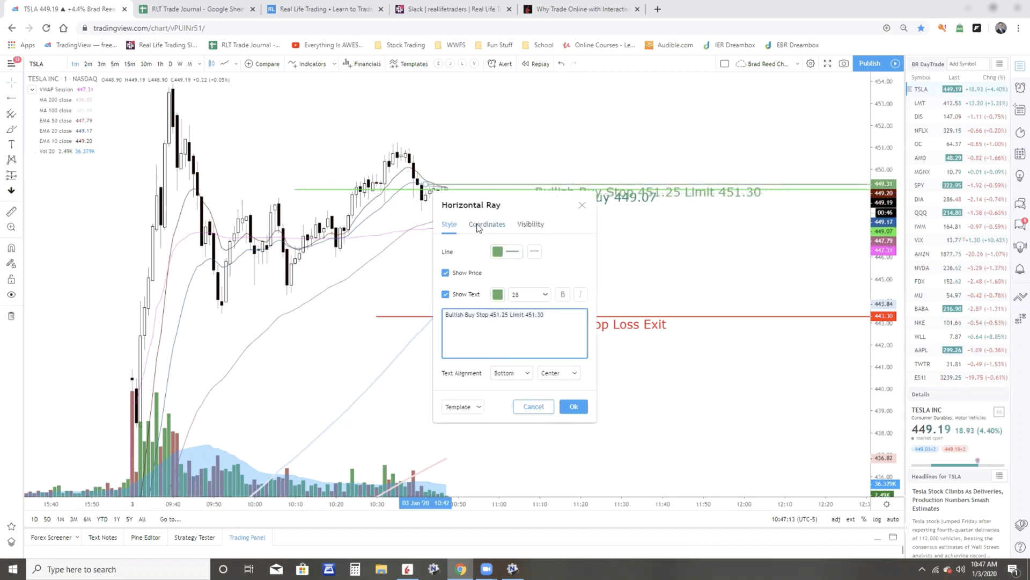
left_click(487, 225)
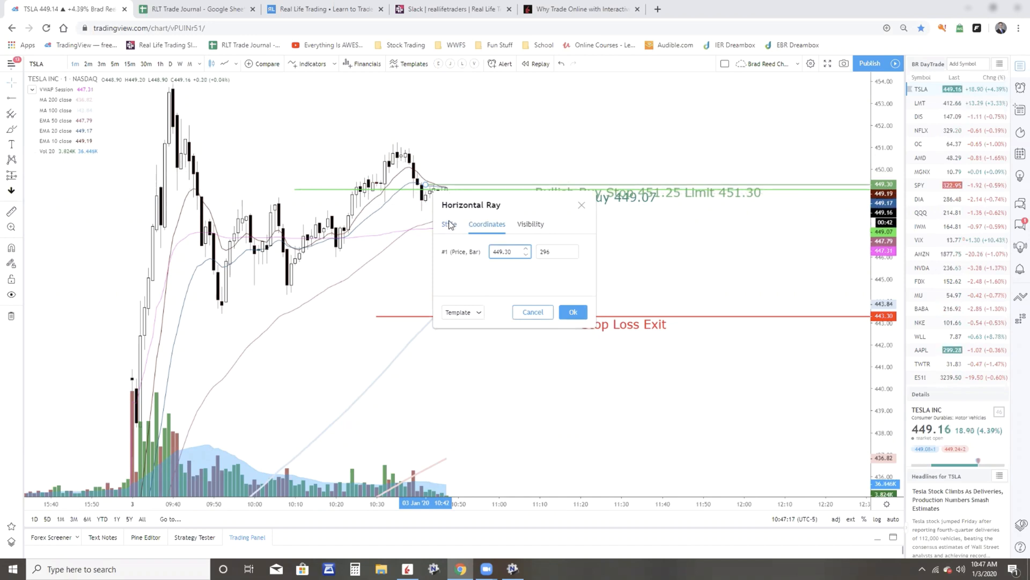
left_click(449, 224)
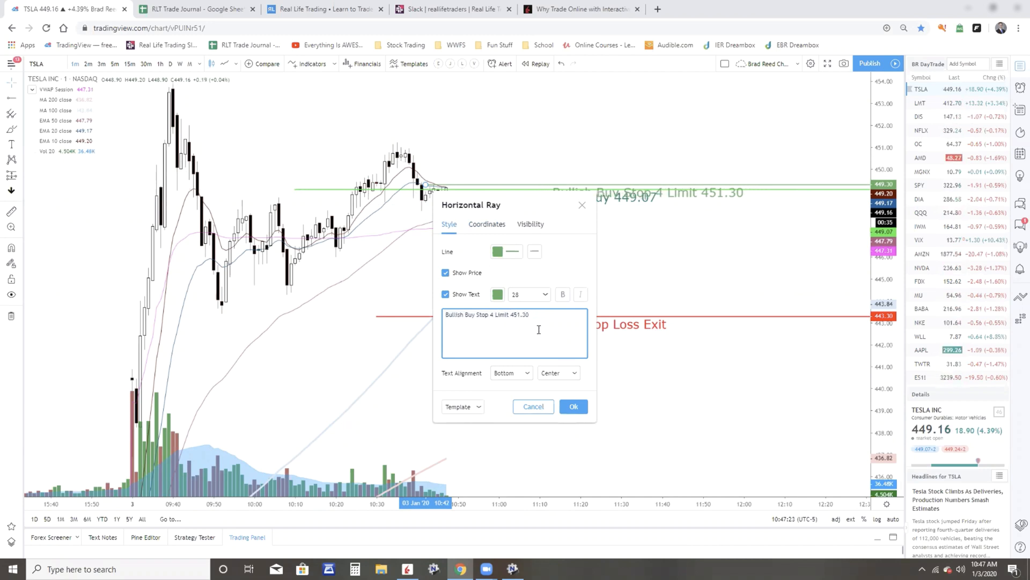
type("449.30")
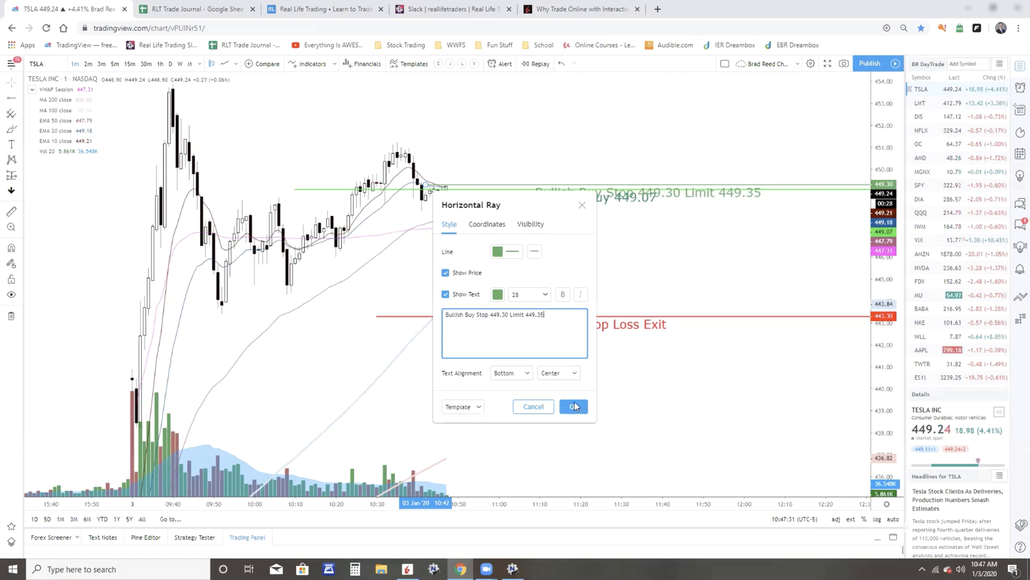
left_click(573, 406)
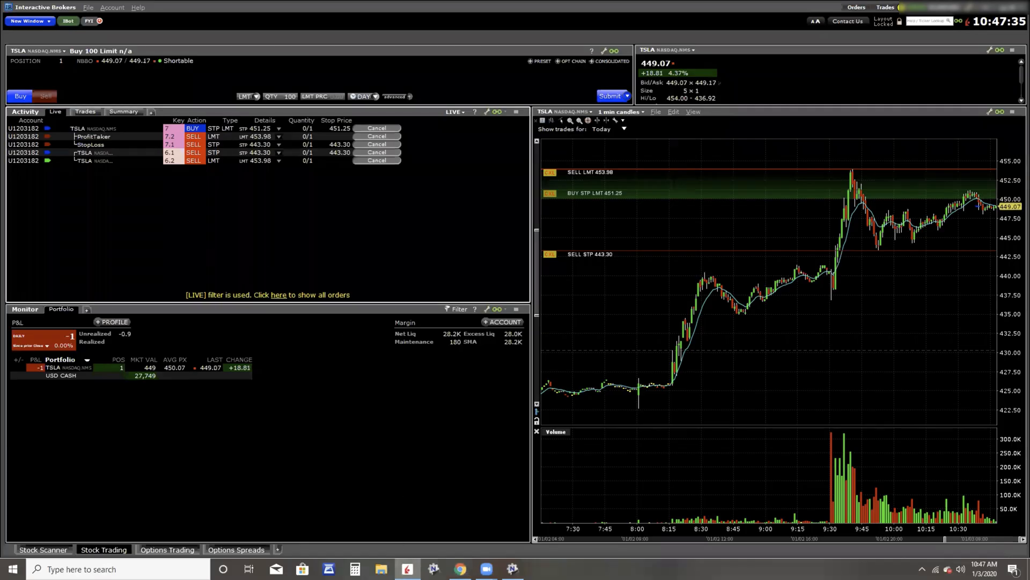
Modify the pending buy order's ticket to limit 449.35 and stop 449.30
left_click(257, 128)
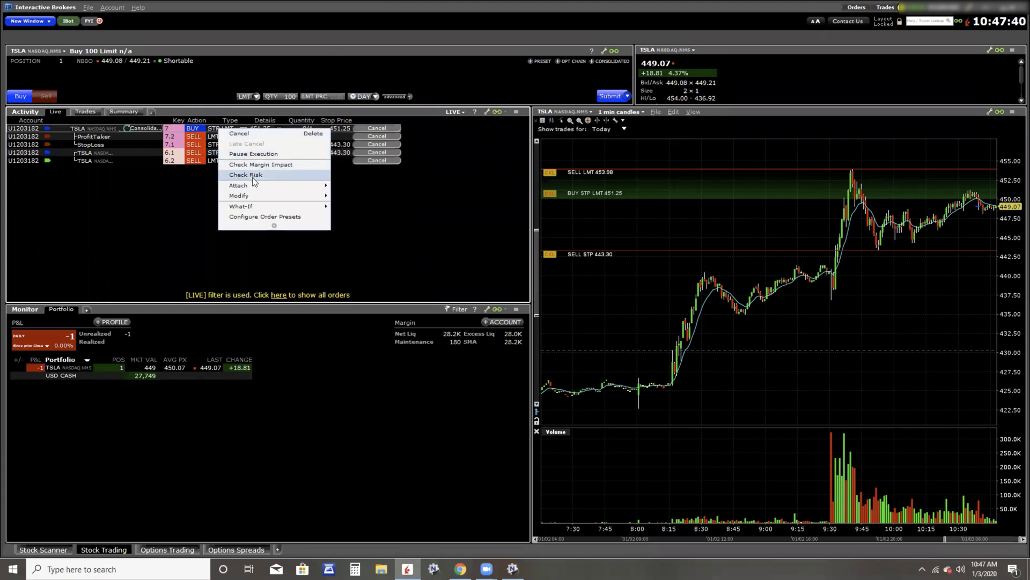
mouse_move(238, 196)
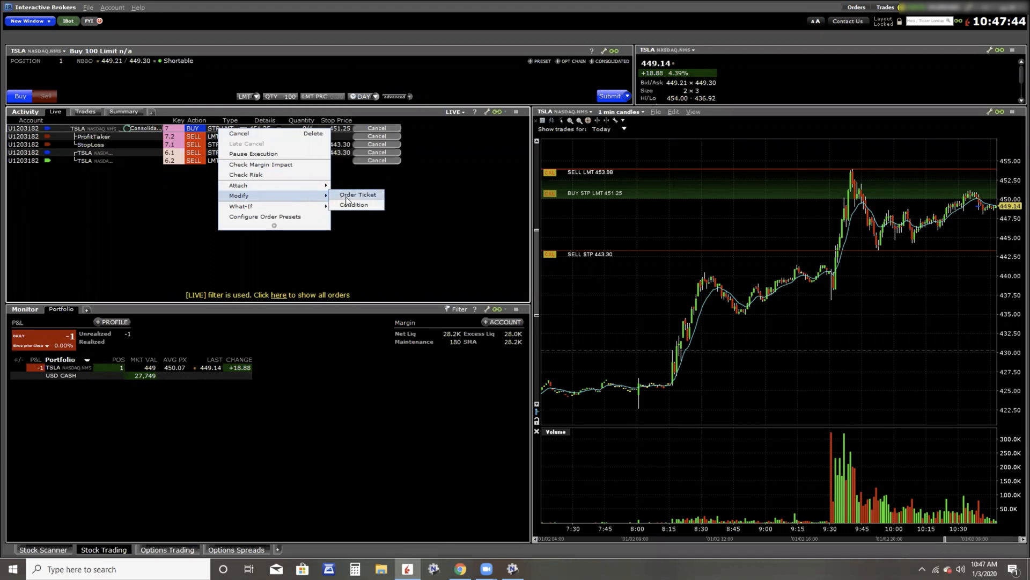
left_click(357, 194)
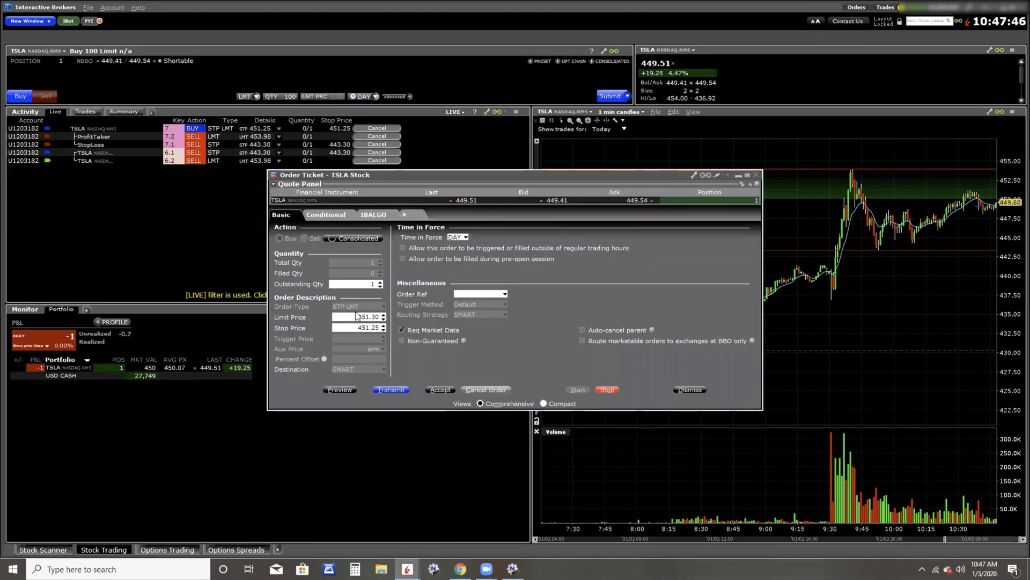
left_click(383, 327)
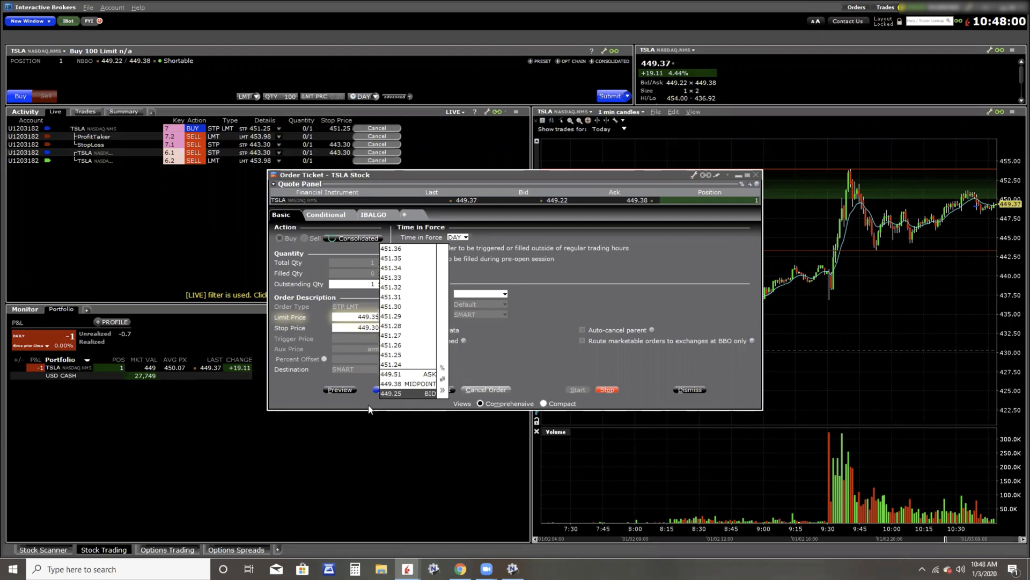
left_click(689, 389)
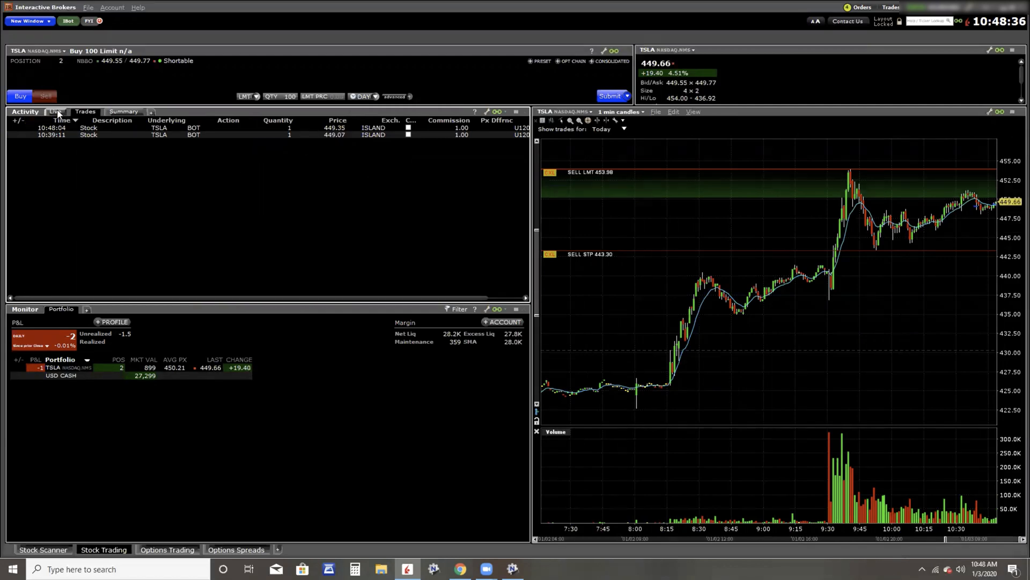
Show the Live orders: two 443.30 sell stops and two 453.98 sell limits
left_click(55, 112)
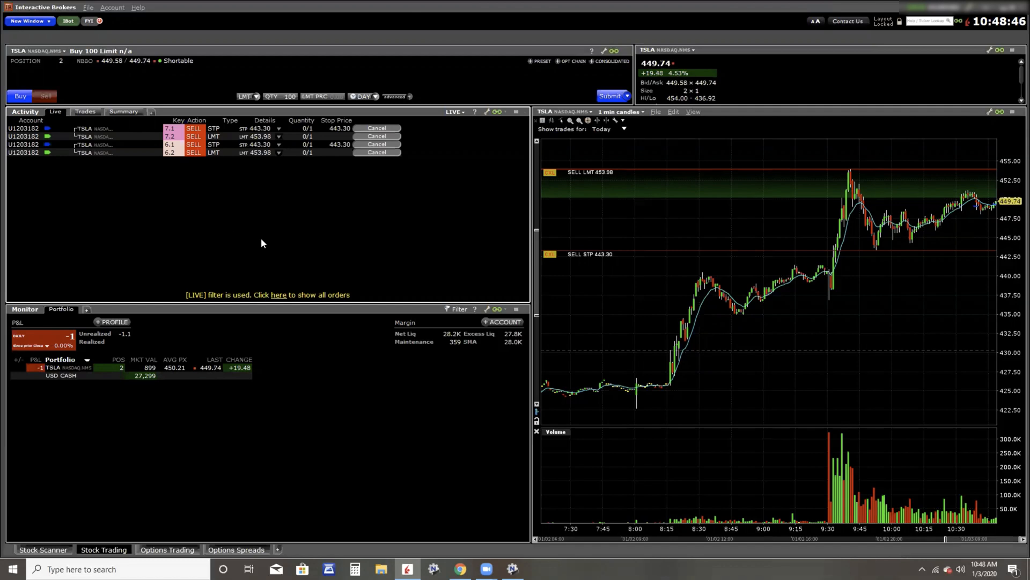
mouse_move(257, 244)
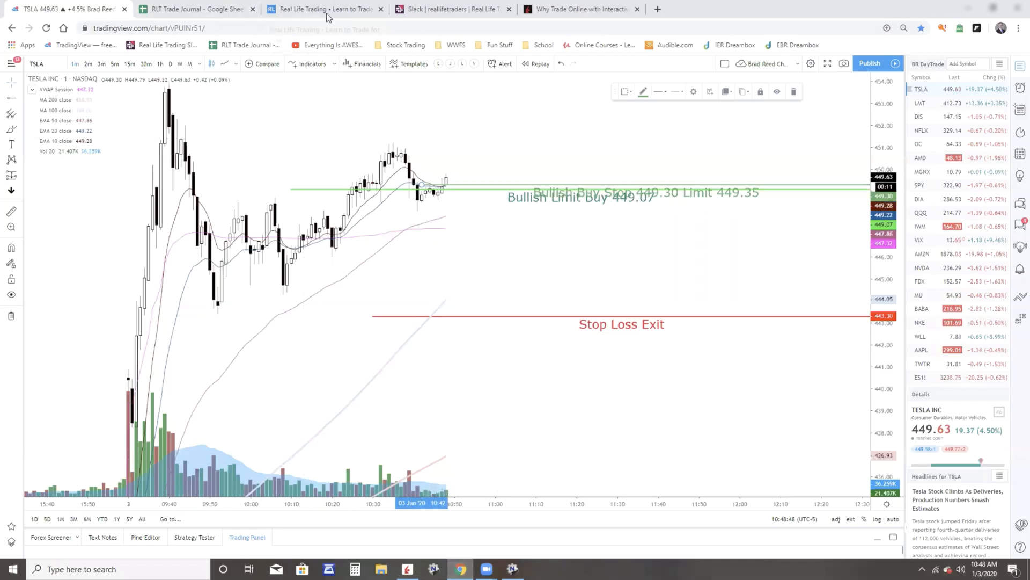
Go from the Real Life Trading tab to Interactive Brokers and enter ibkr.com/rlt
left_click(325, 9)
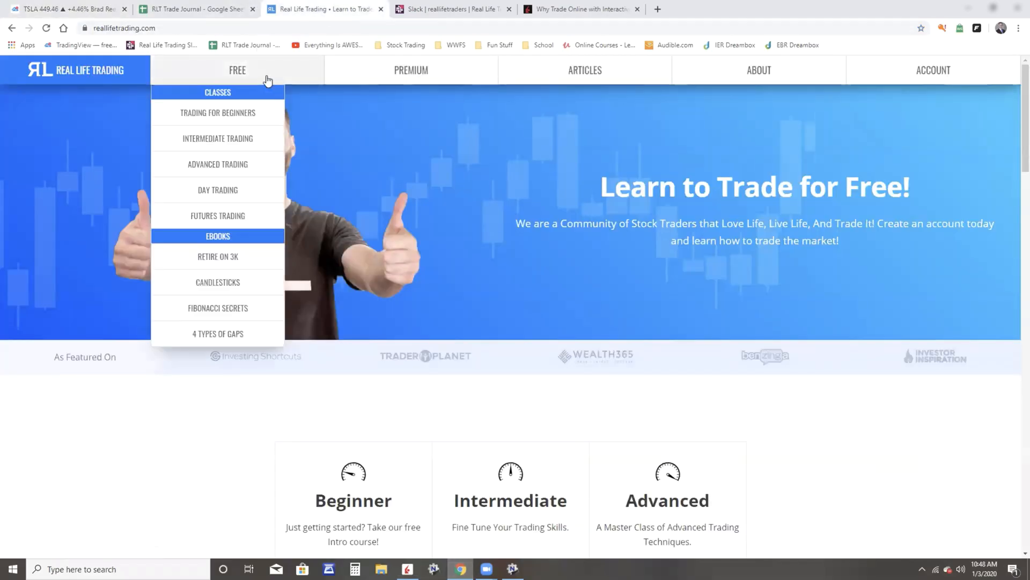
left_click(581, 9)
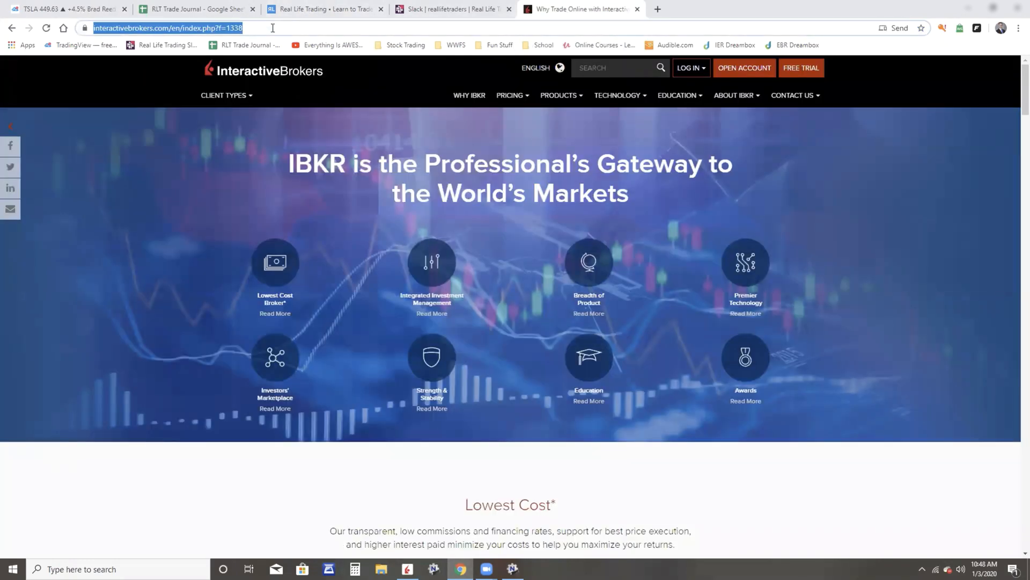
type("ibkr.com/rlt")
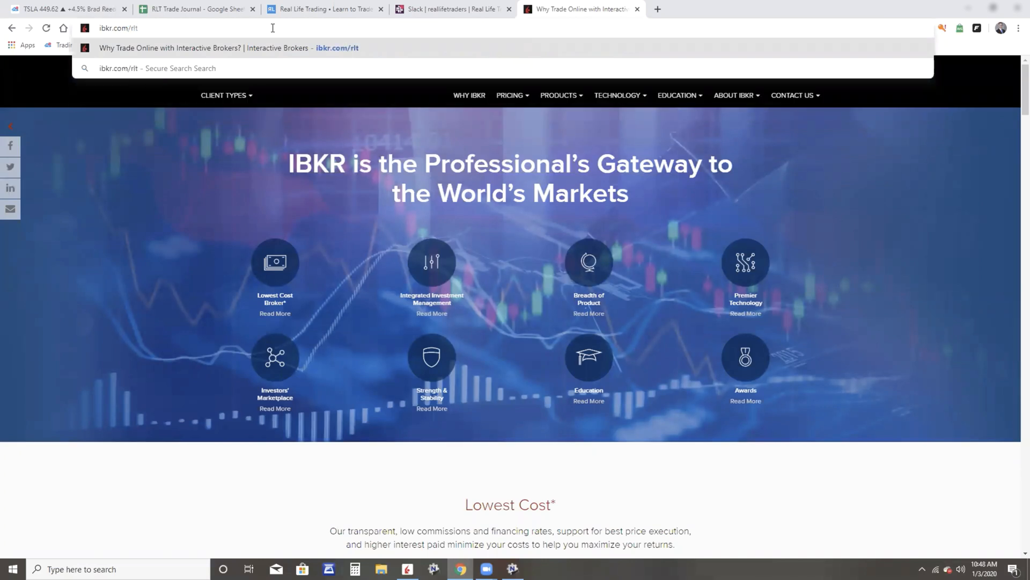
mouse_move(737, 530)
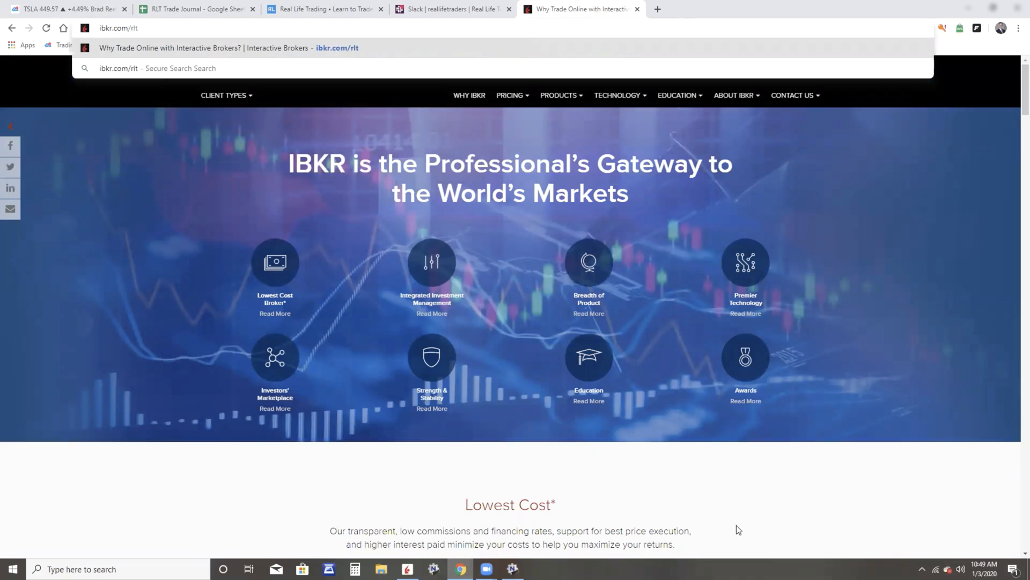